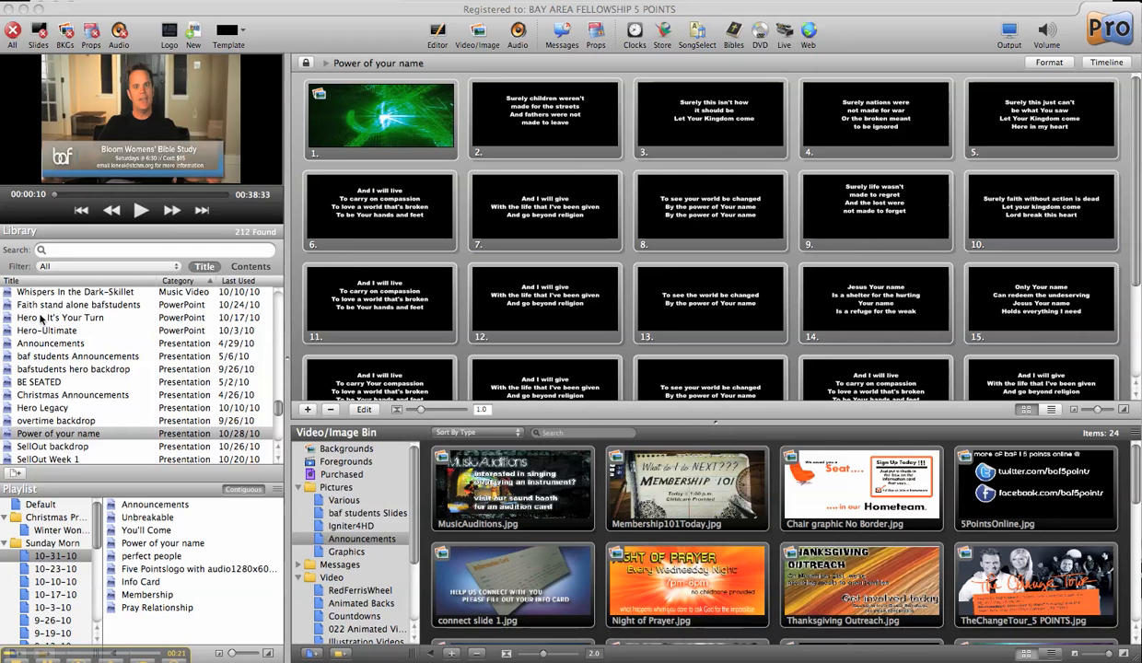
pyautogui.moveTo(109, 243)
pyautogui.write('Membership 101')
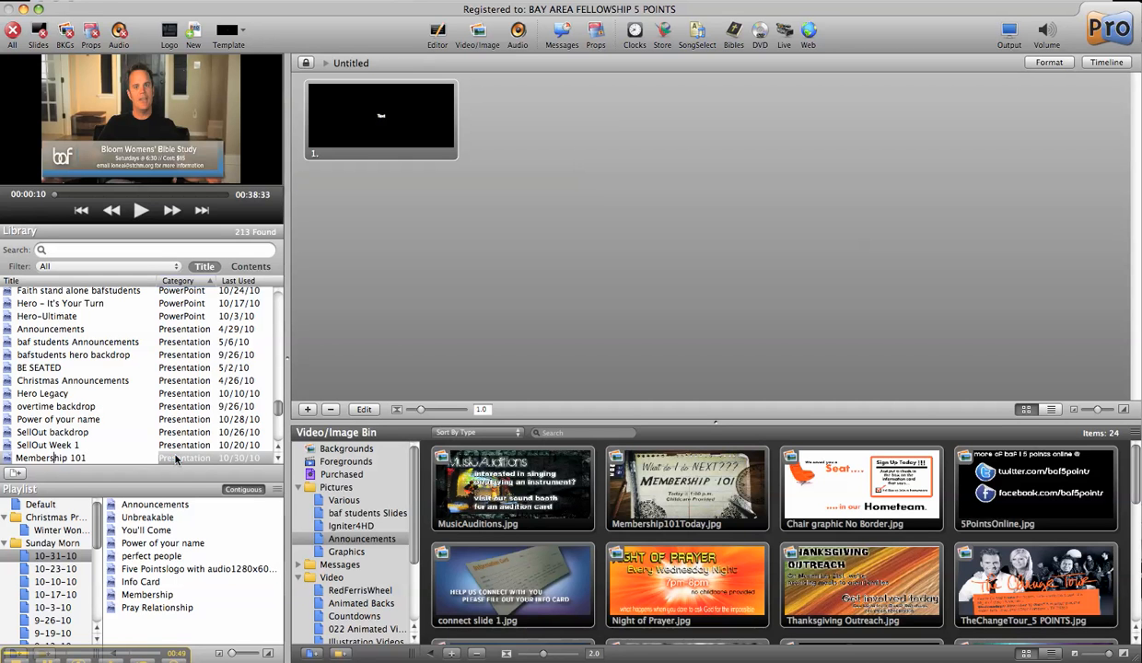
# Step: Locate Membership 101 in the Library list and open it in the slide view
pyautogui.click(48, 457)
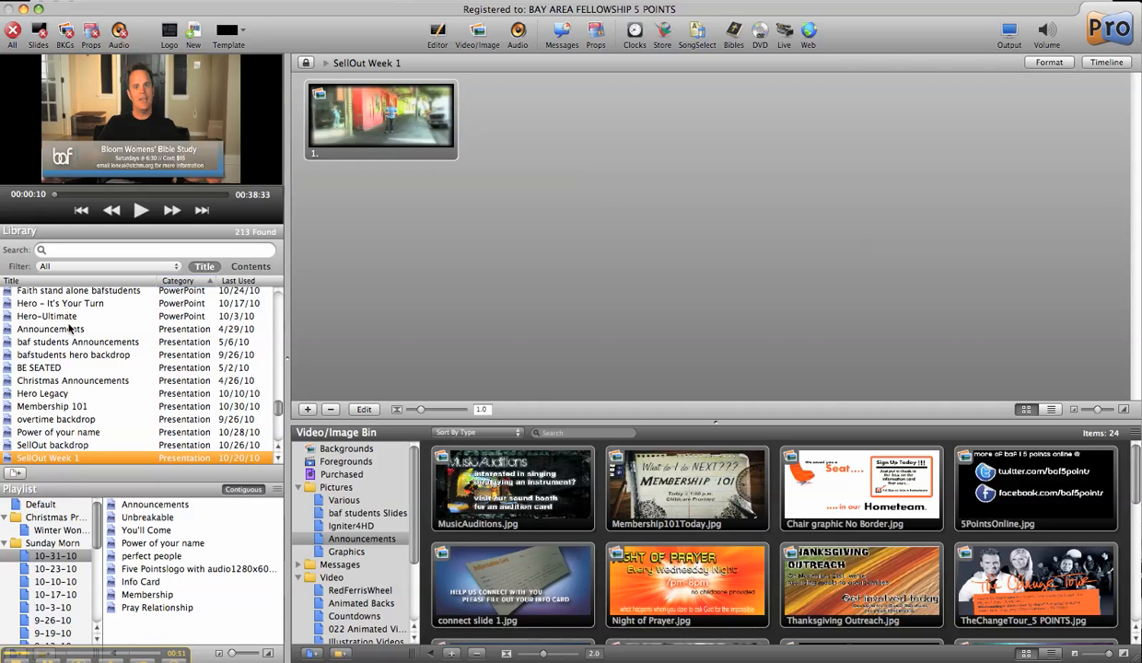
pyautogui.scroll(-3)
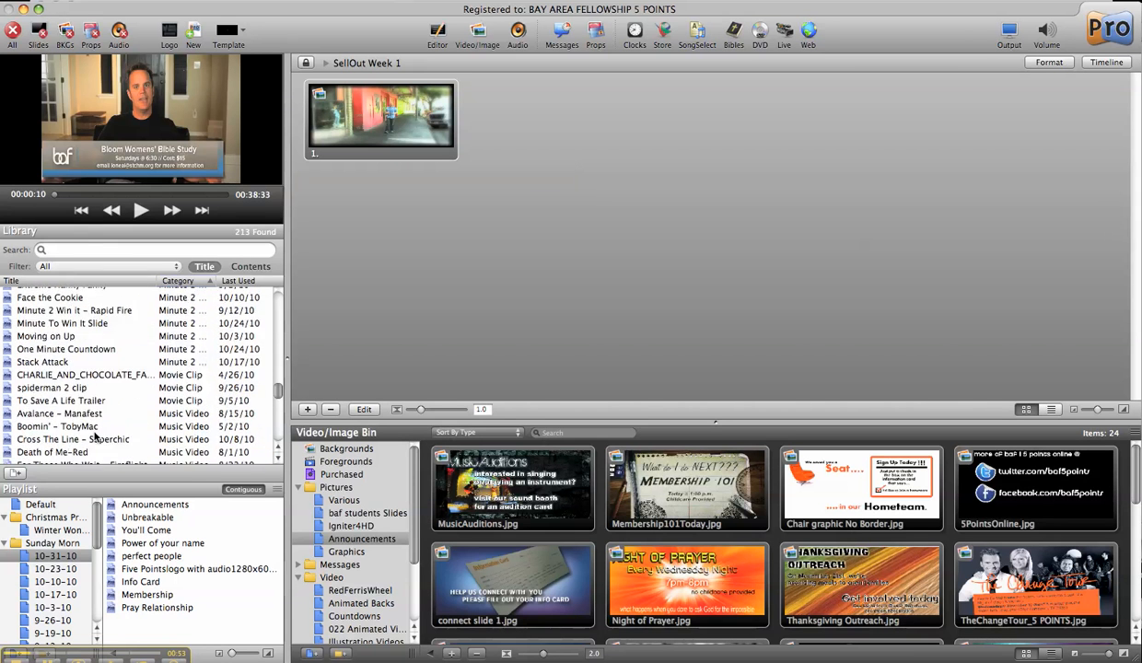
pyautogui.scroll(-3)
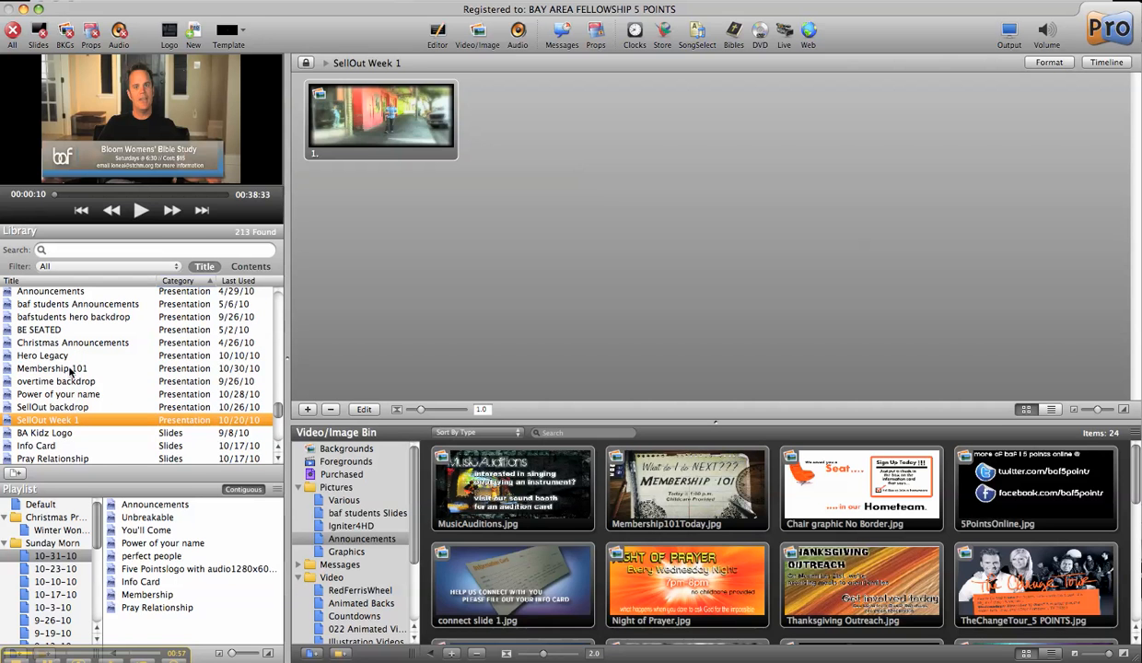
pyautogui.rightClick(52, 368)
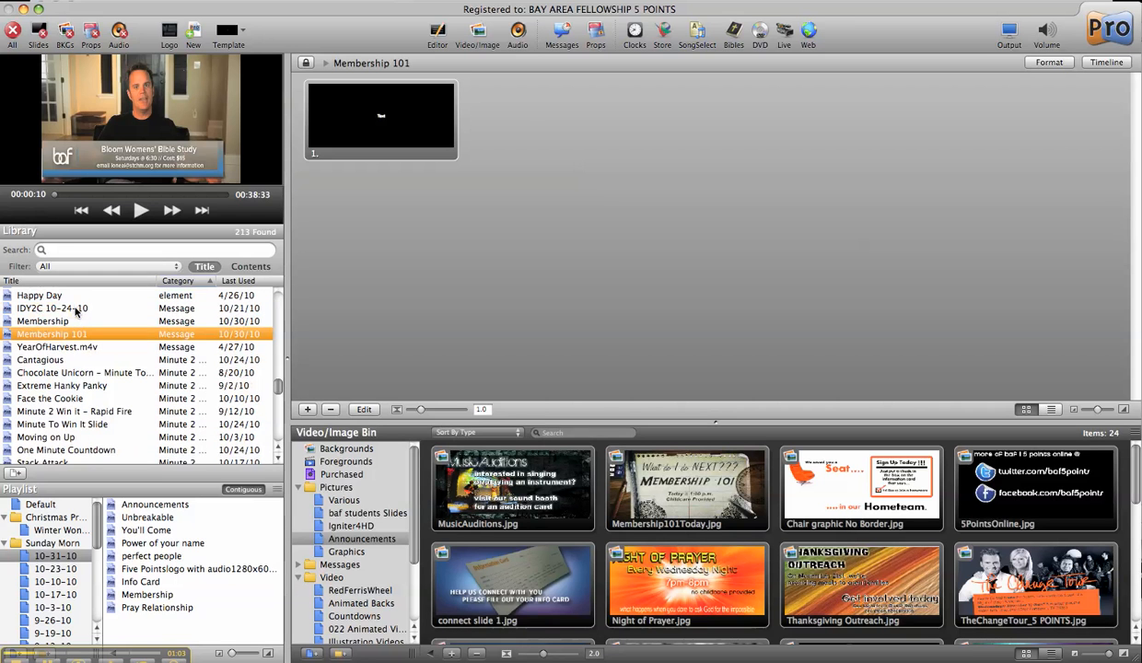
pyautogui.moveTo(324, 125)
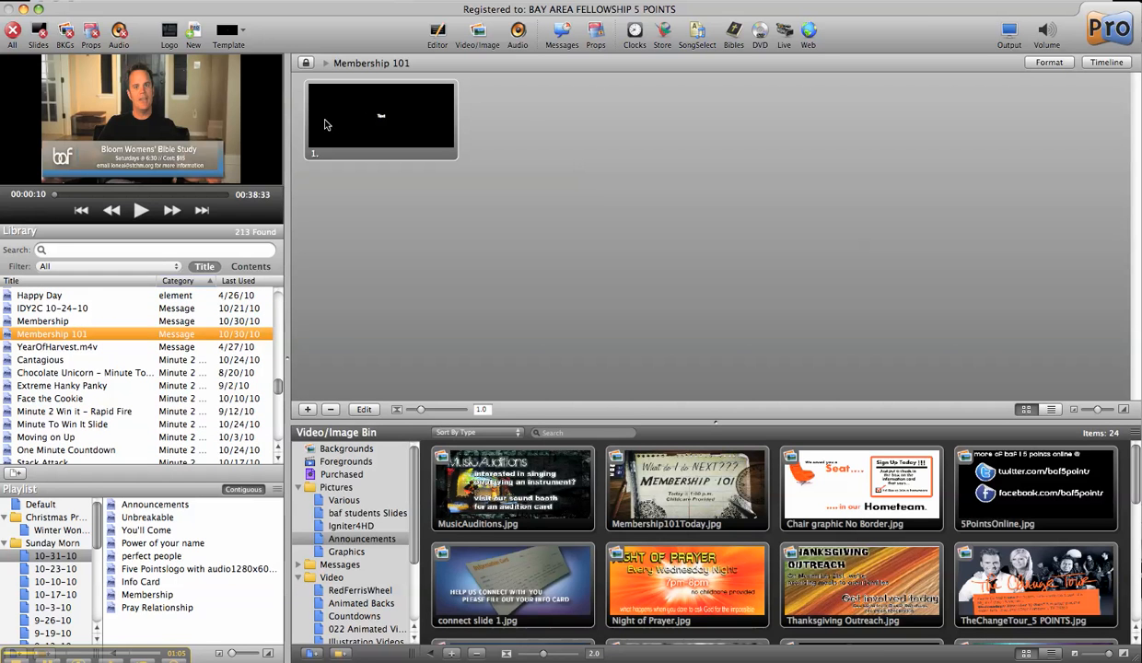
pyautogui.moveTo(385, 100)
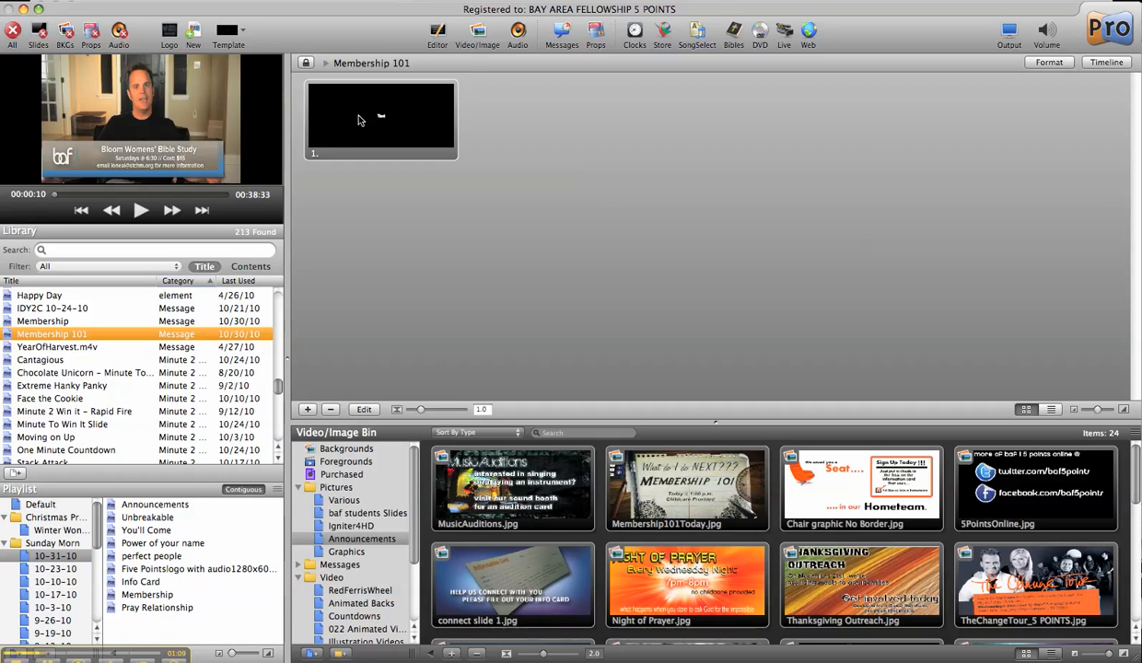
pyautogui.moveTo(383, 140)
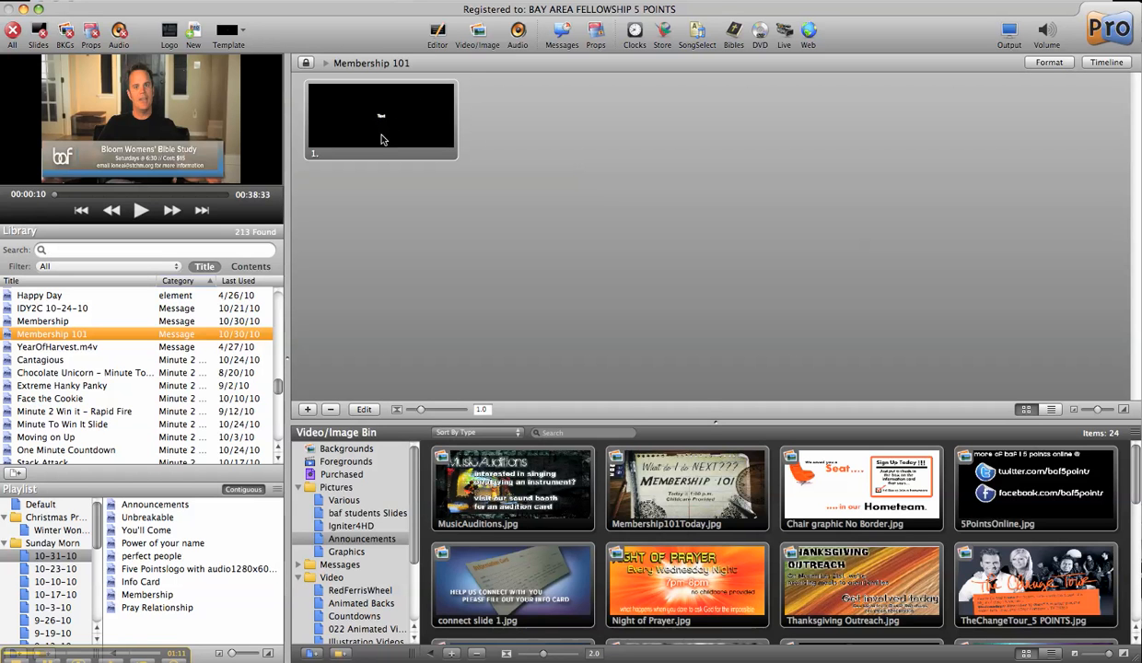
pyautogui.moveTo(313, 350)
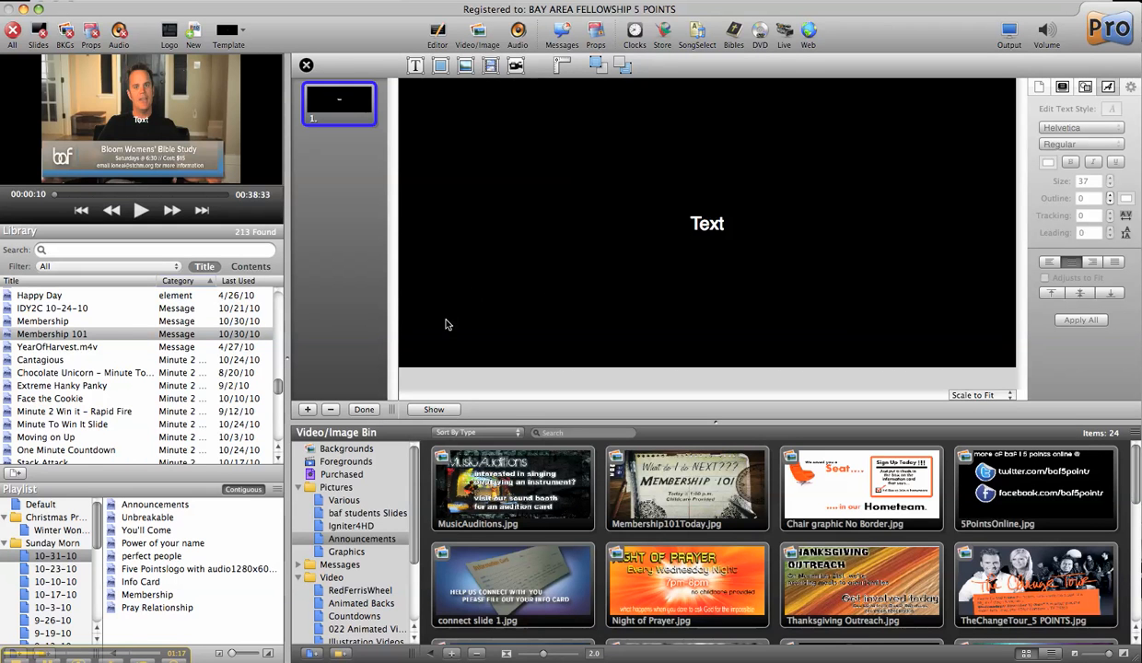
pyautogui.moveTo(538, 188)
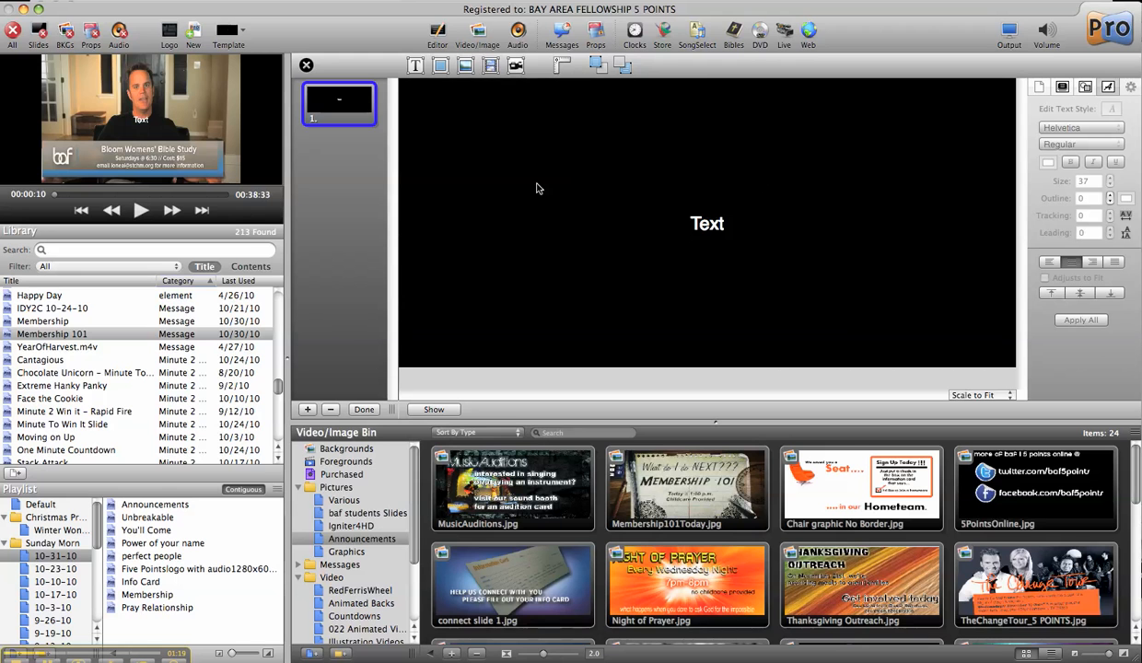
# Step: Select the placeholder 'Text' box on the Membership 101 slide for removal
pyautogui.click(707, 223)
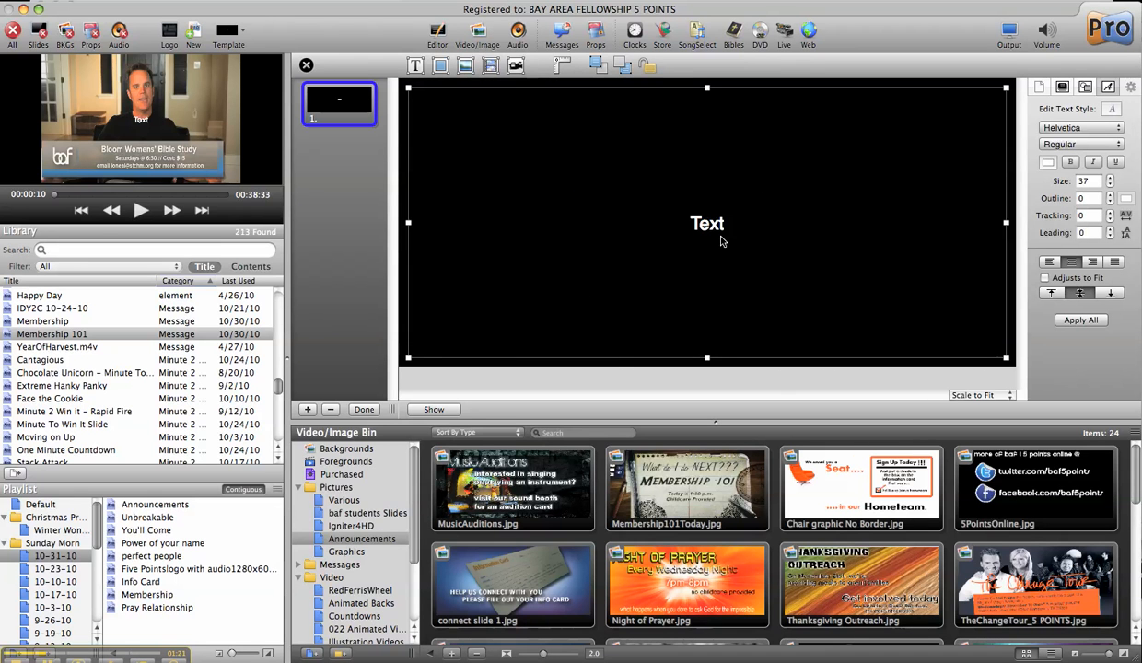
pyautogui.moveTo(724, 267)
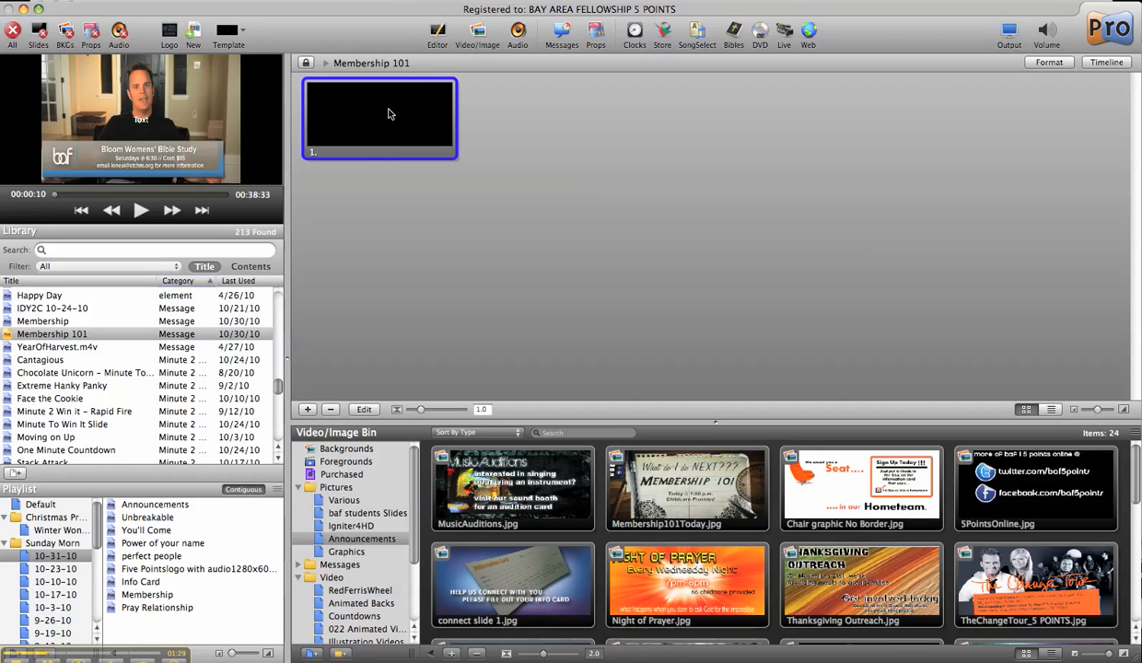
# Step: Start adding a media cue to the slide from its right-click options
pyautogui.rightClick(379, 118)
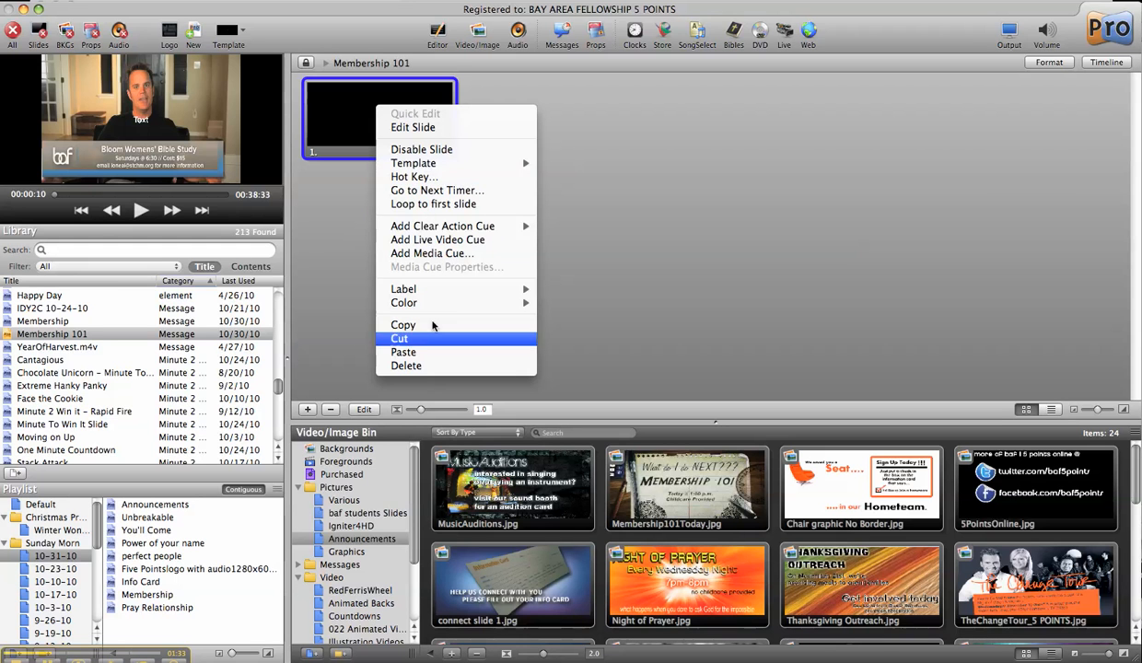
pyautogui.moveTo(431, 254)
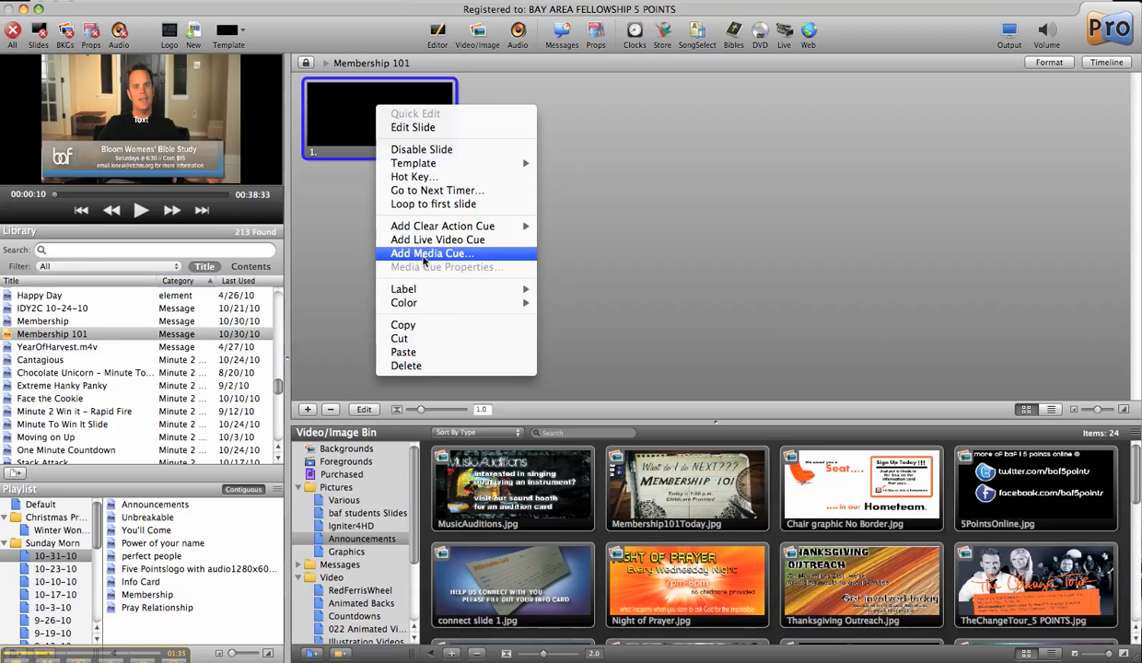
pyautogui.click(431, 255)
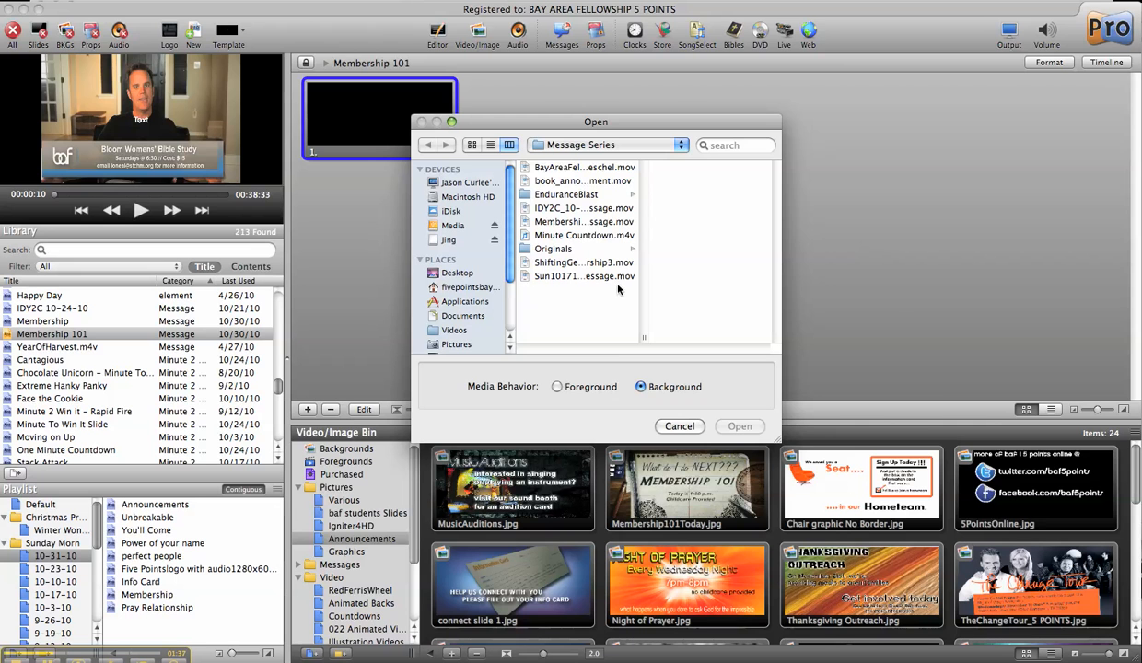
# Step: Browse Videos > Message Series and load Membership_10-31-10_Message.mov as the background
pyautogui.click(457, 330)
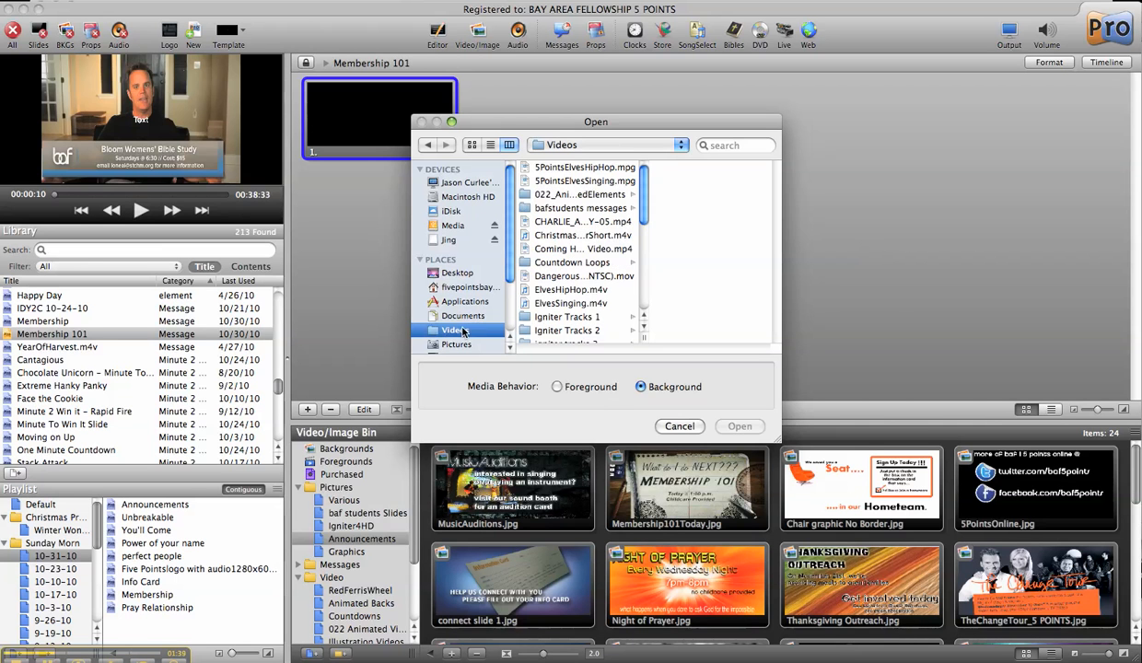
pyautogui.scroll(-3)
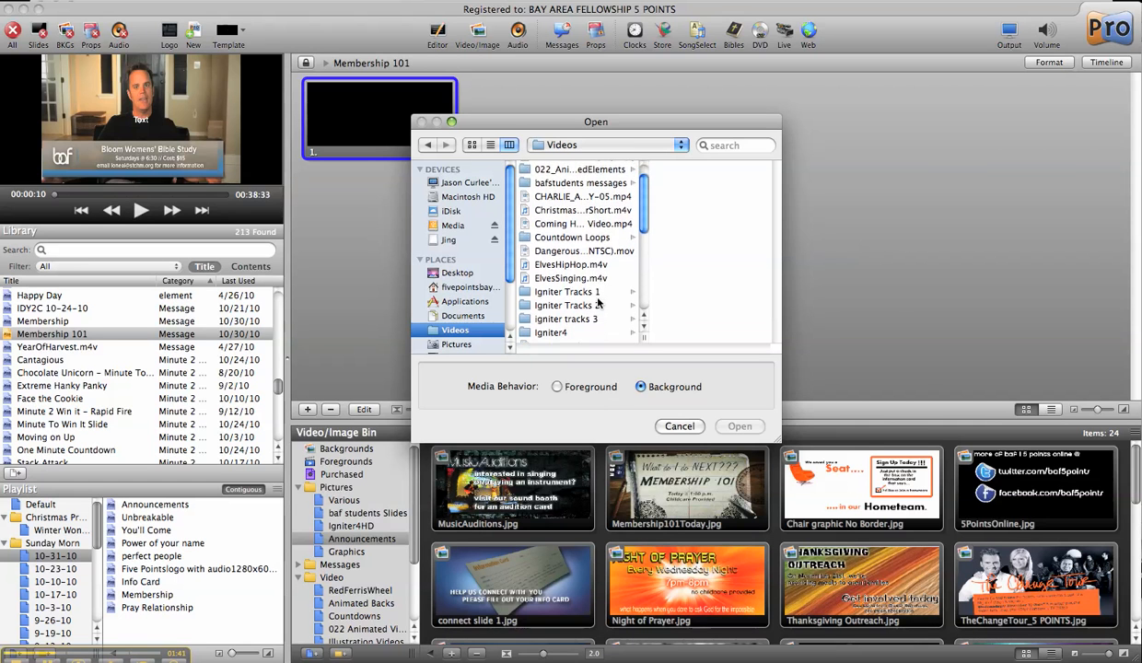
pyautogui.click(568, 302)
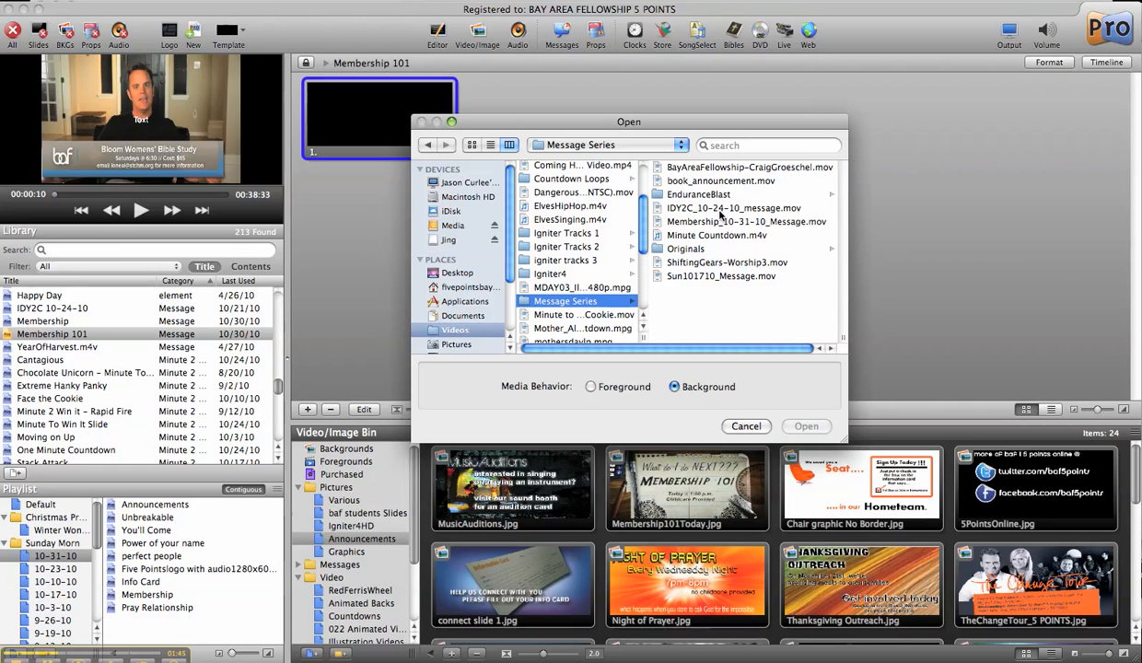
pyautogui.click(748, 221)
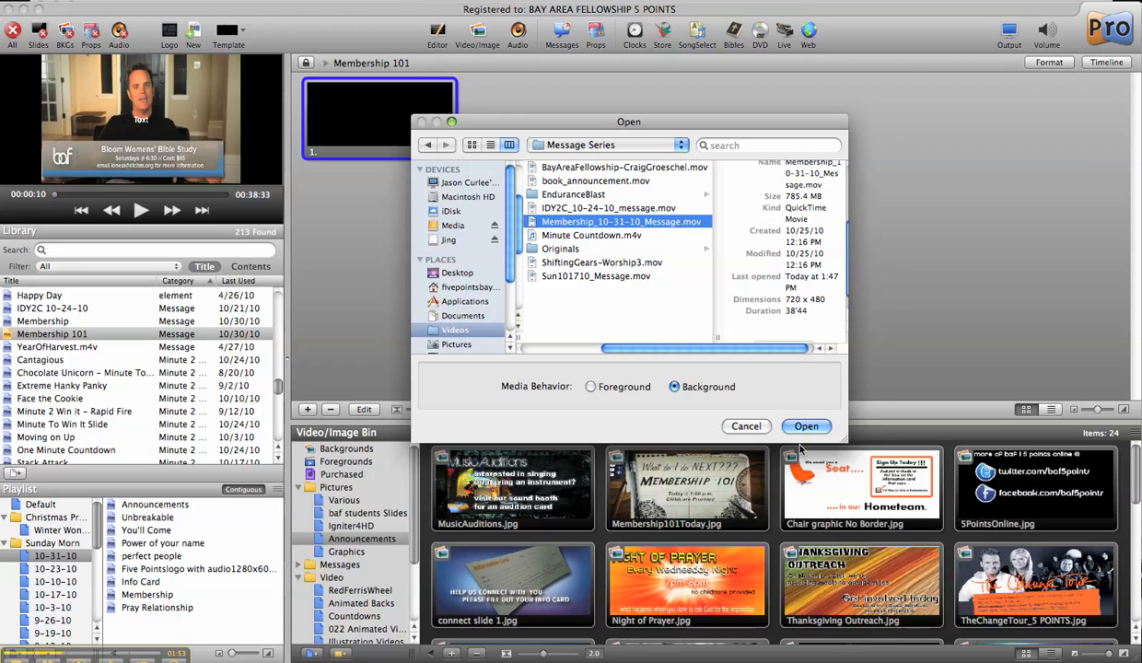
pyautogui.click(807, 426)
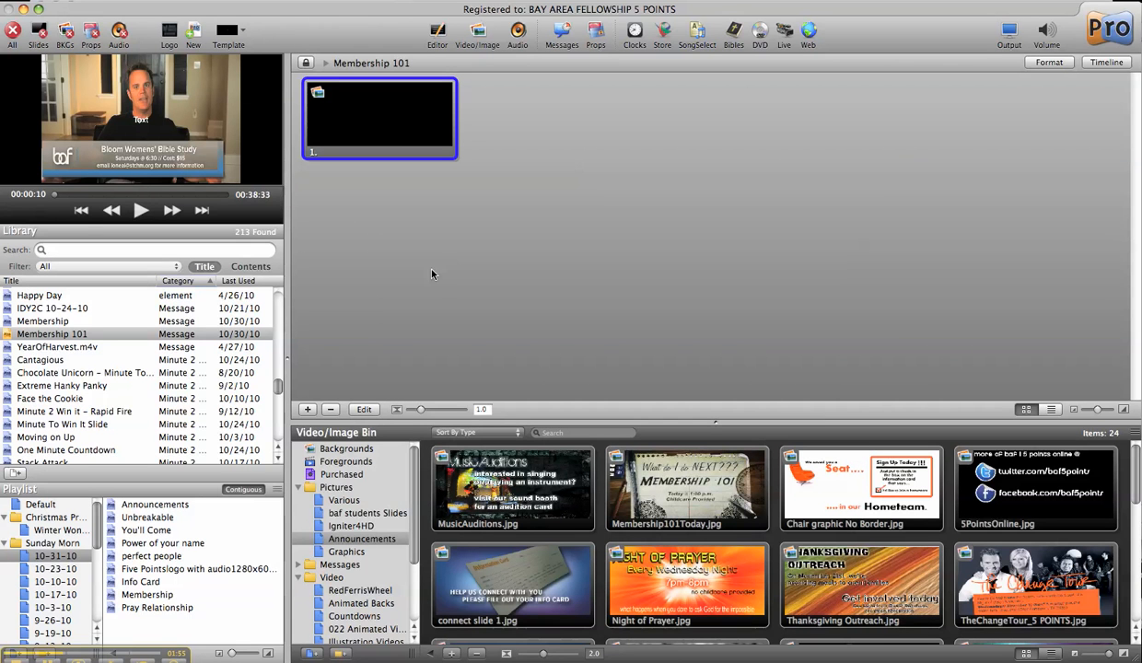
pyautogui.moveTo(383, 166)
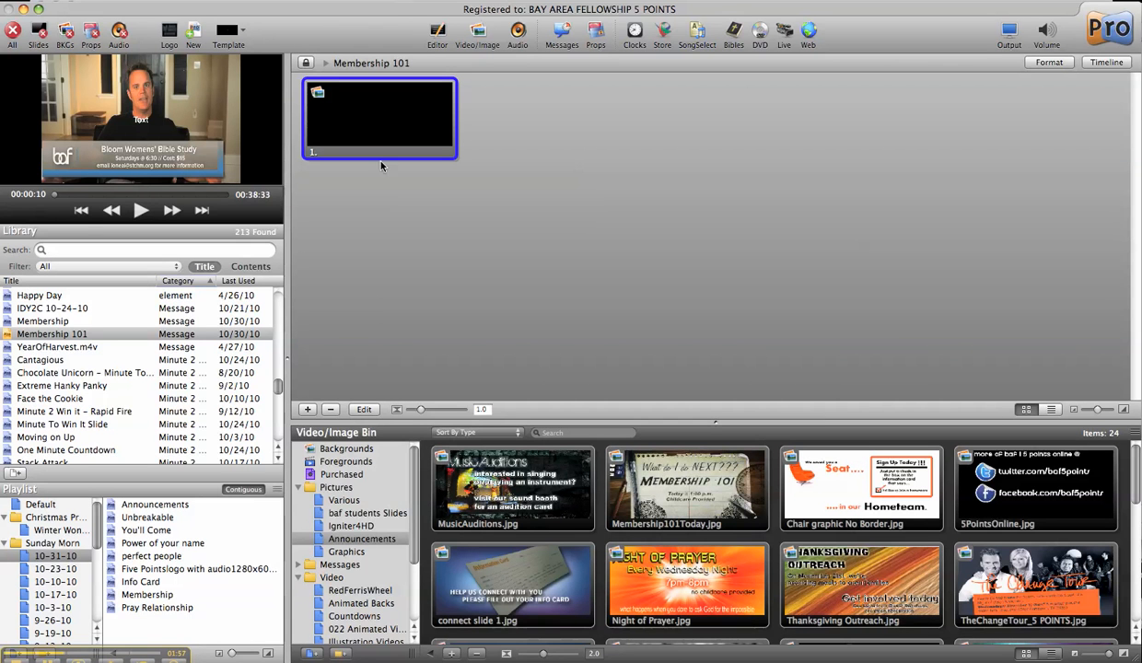
pyautogui.moveTo(320, 96)
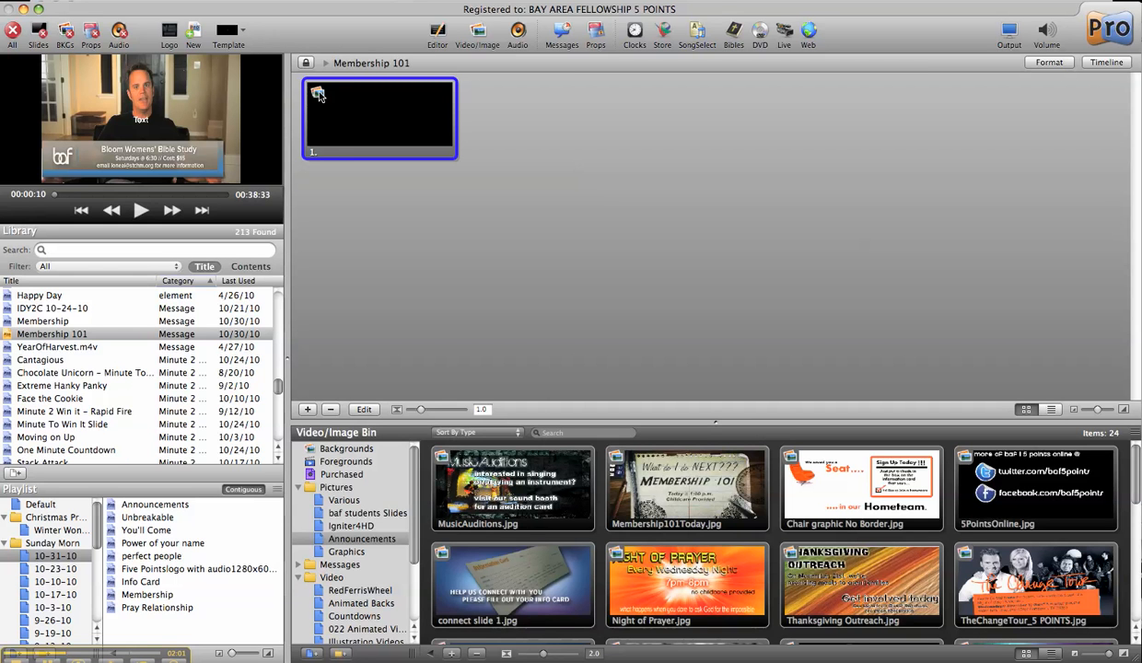
pyautogui.moveTo(378, 380)
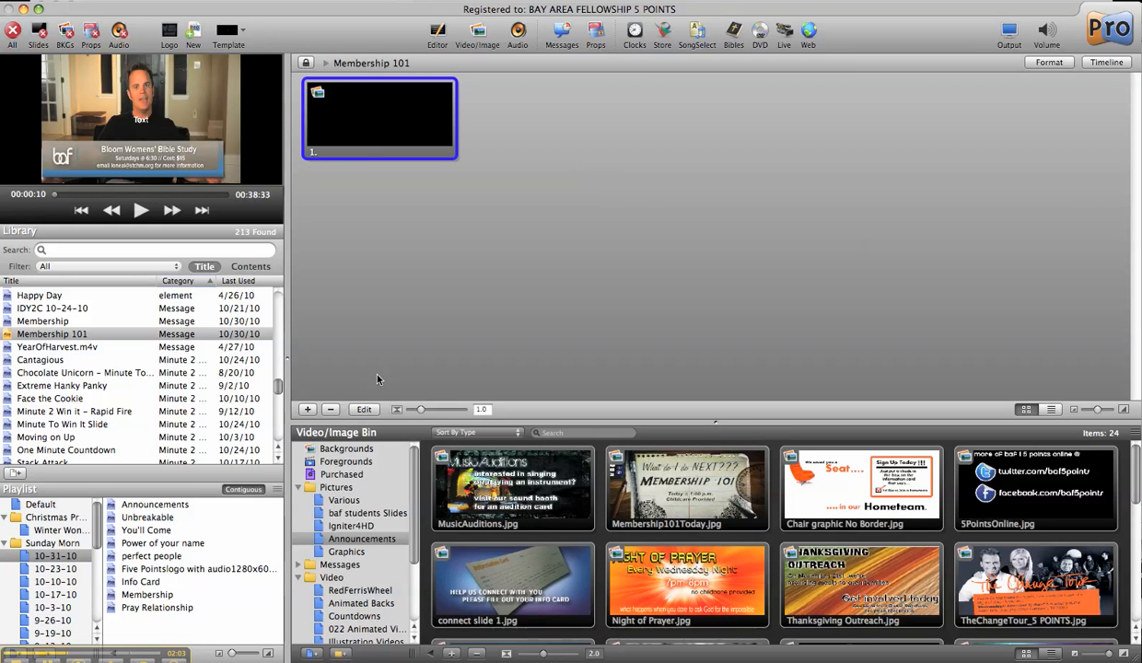
# Step: Bring up the video's Media Cue Properties and raise its volume to 132%
pyautogui.rightClick(378, 118)
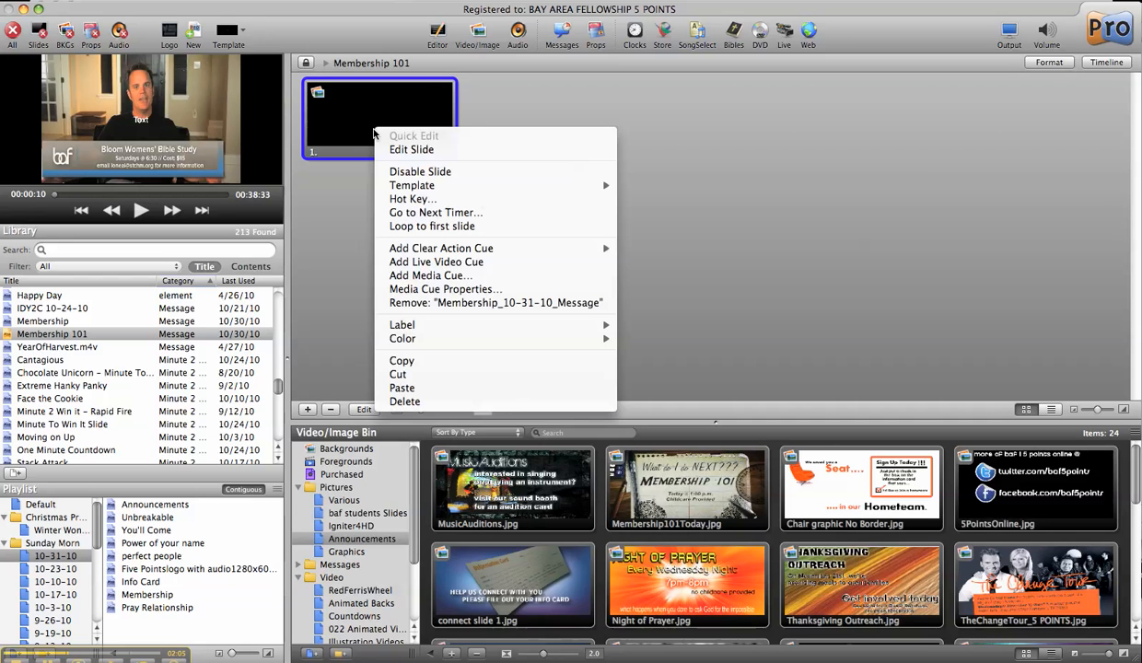
pyautogui.moveTo(446, 289)
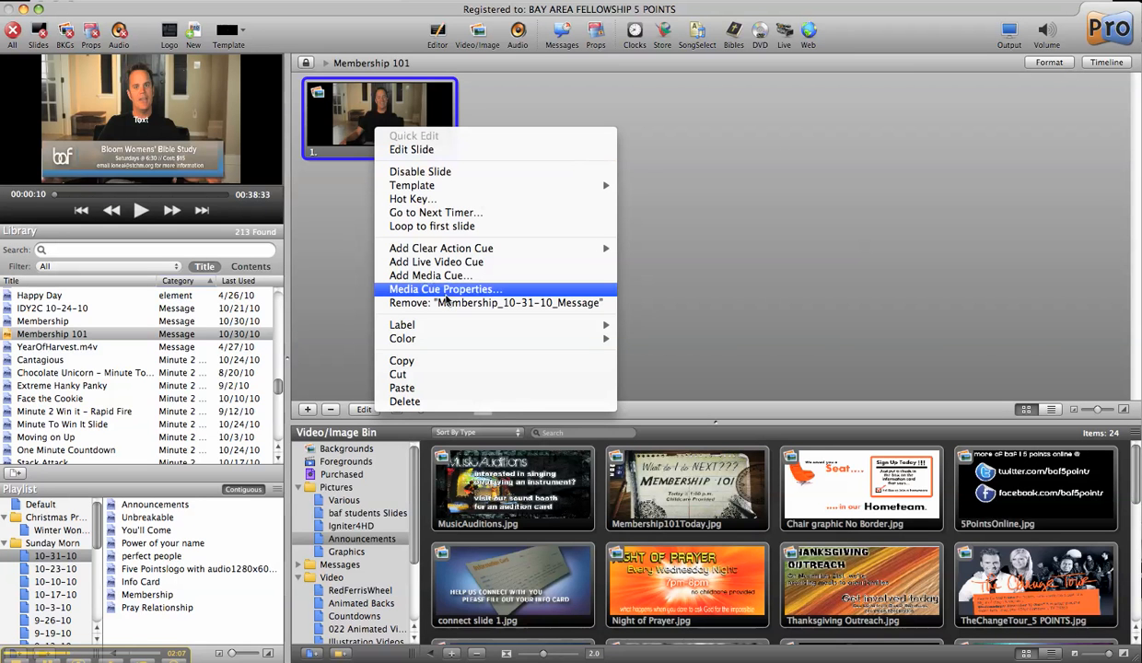
pyautogui.click(446, 289)
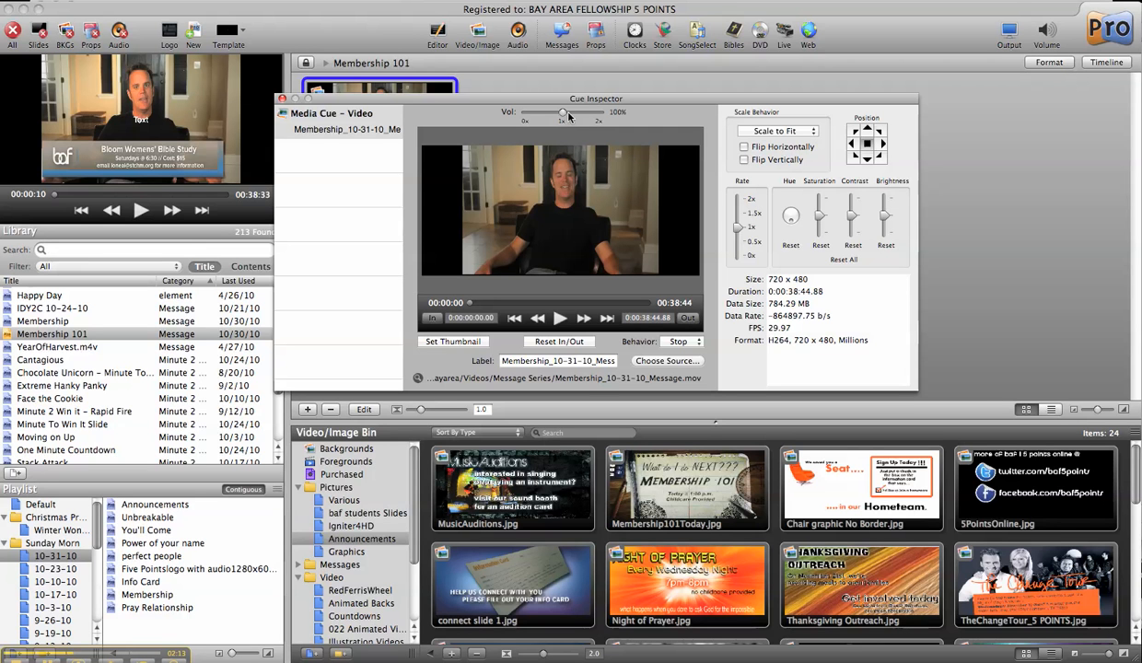
pyautogui.moveTo(564, 113); pyautogui.dragTo(575, 113)
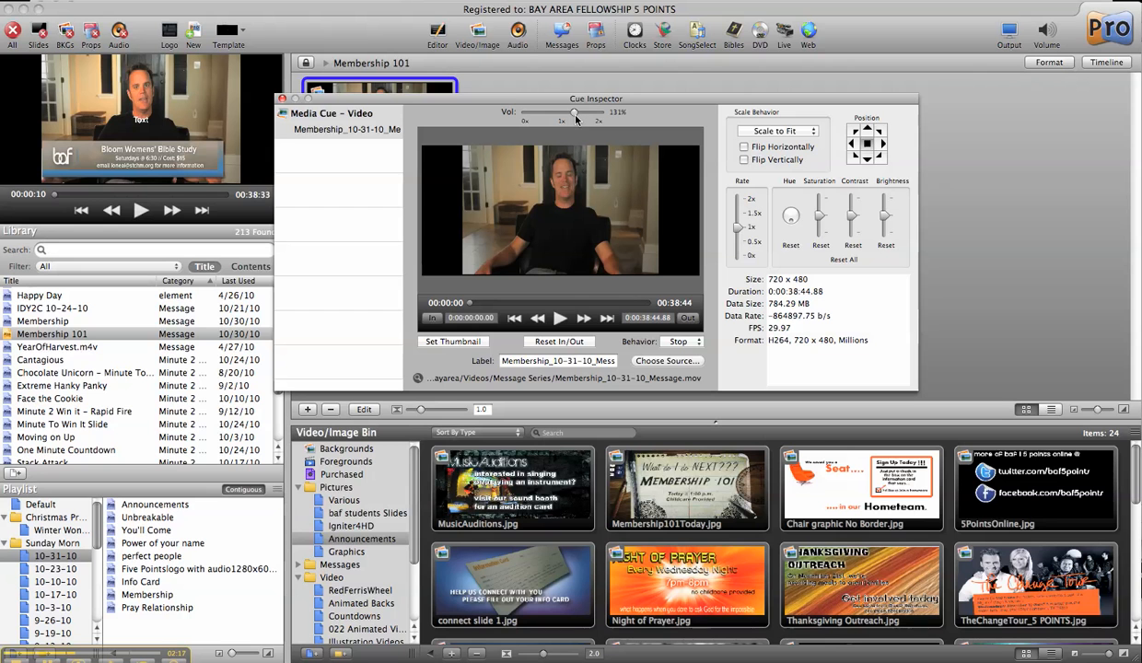
pyautogui.click(778, 129)
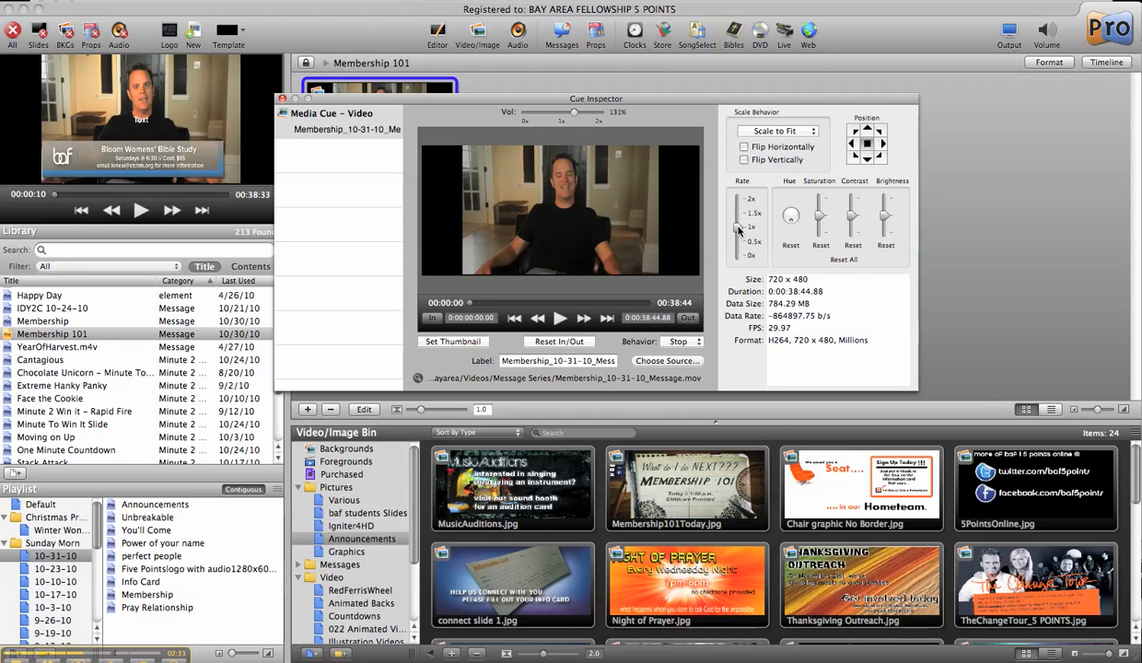
pyautogui.moveTo(800, 217)
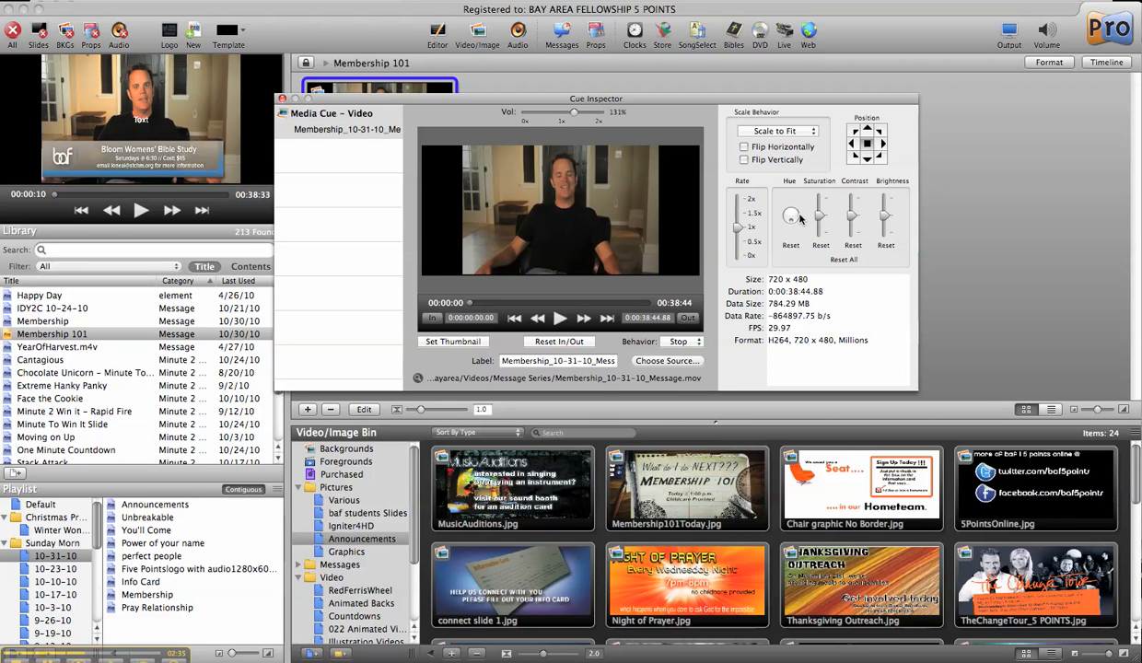
pyautogui.moveTo(470, 308)
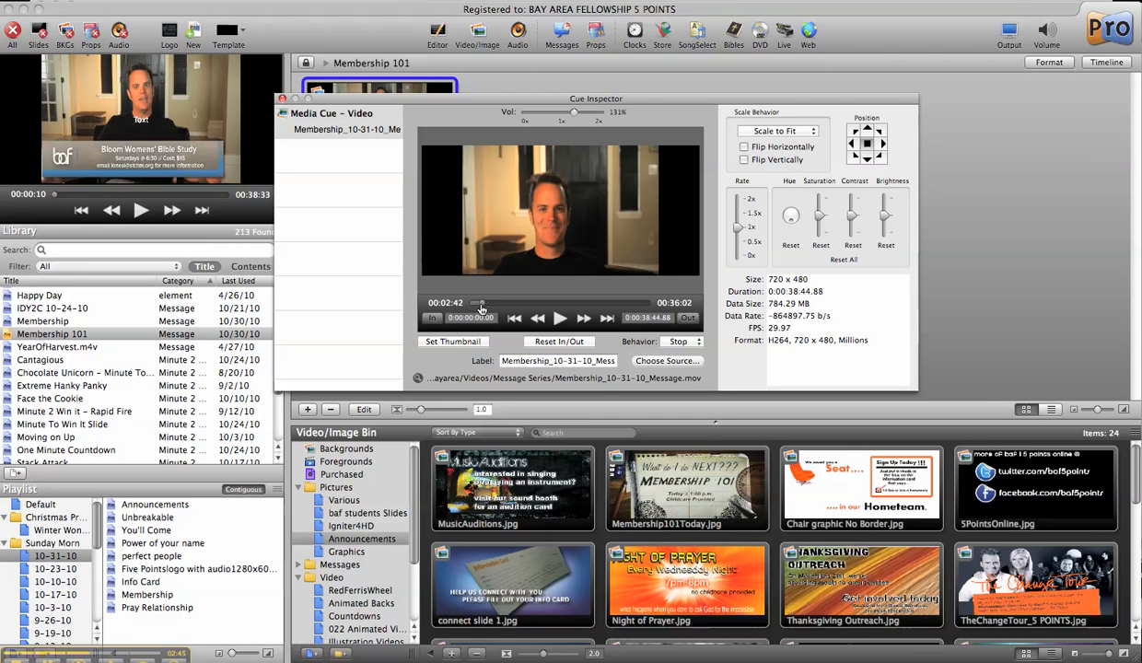
# Step: Scrub the preview to about 00:02:44 and mark it as the video's in point
pyautogui.click(560, 317)
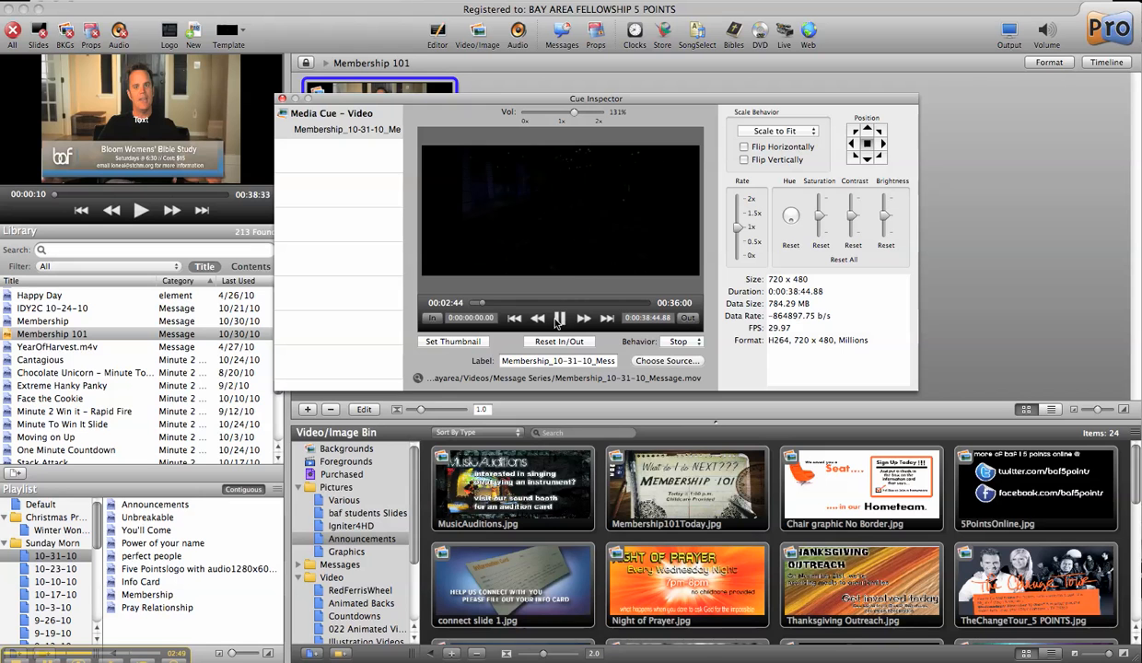
pyautogui.click(560, 317)
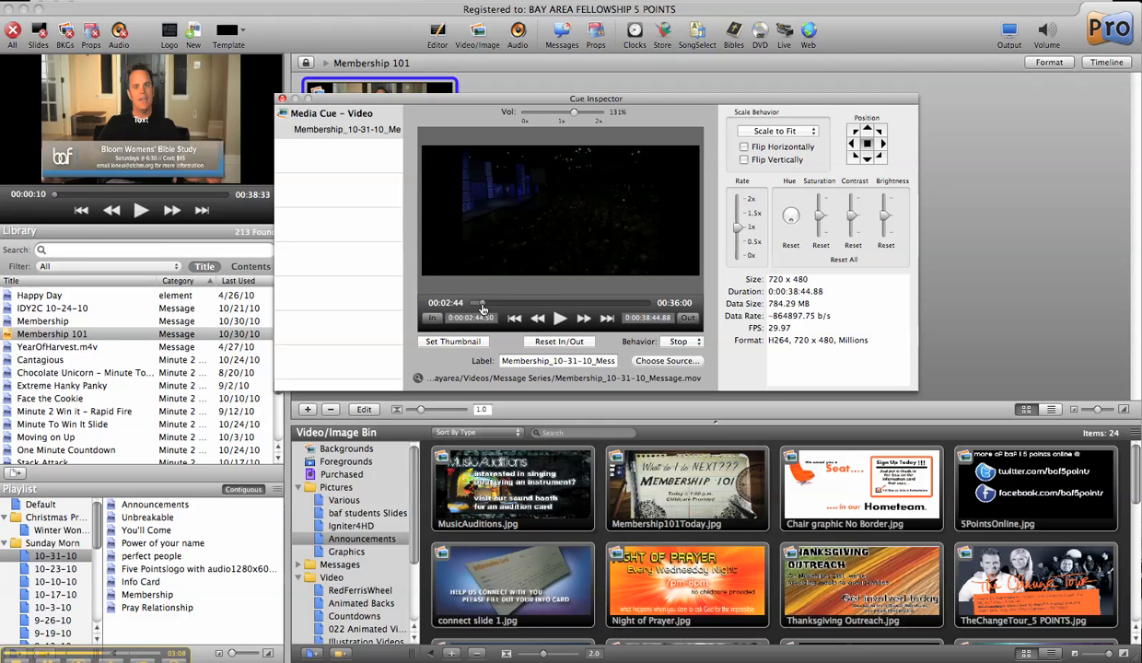
# Step: Move the Cue Inspector lower and scrub the preview to about 00:38:41 for the out point
pyautogui.moveTo(483, 302); pyautogui.dragTo(495, 302)
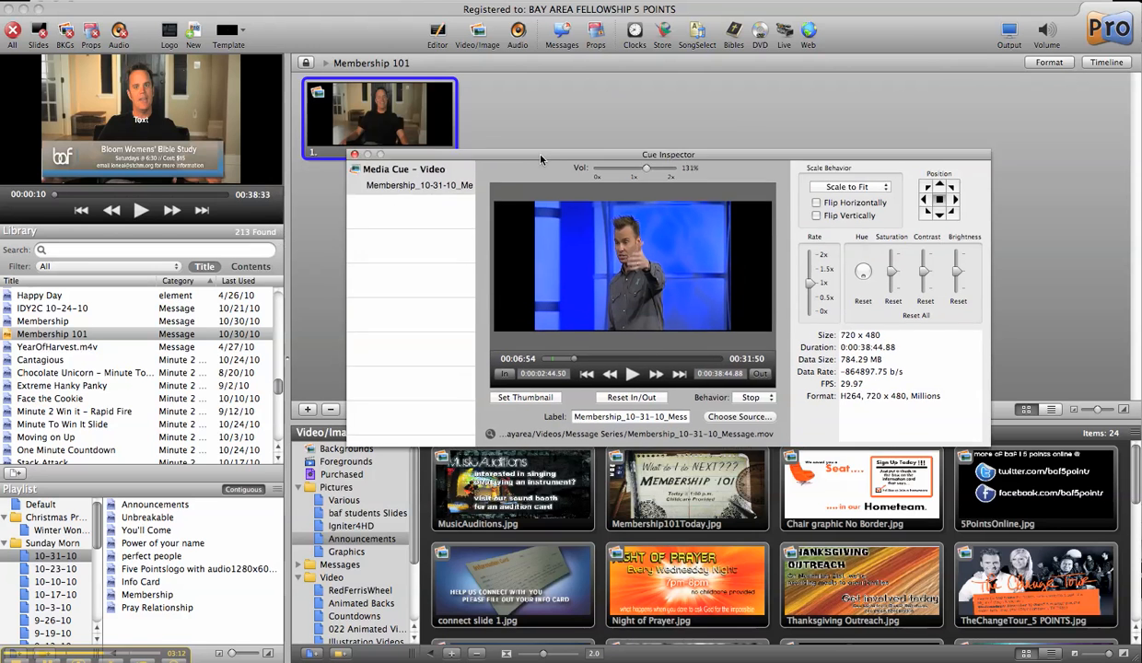
pyautogui.moveTo(667, 155); pyautogui.dragTo(681, 186)
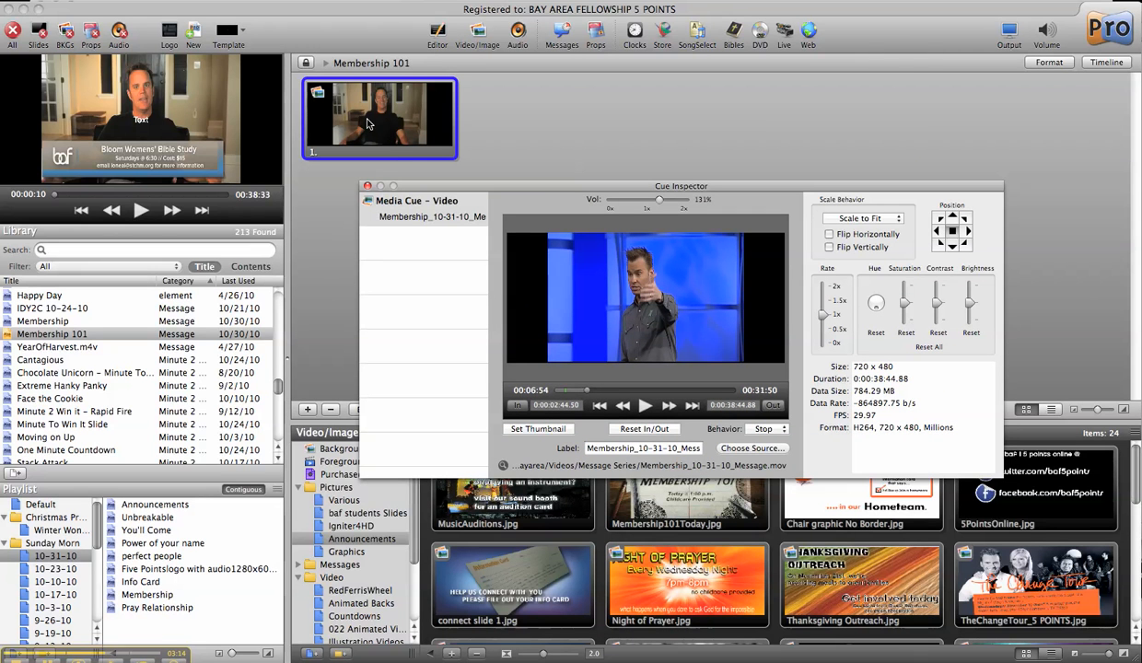
pyautogui.moveTo(461, 287)
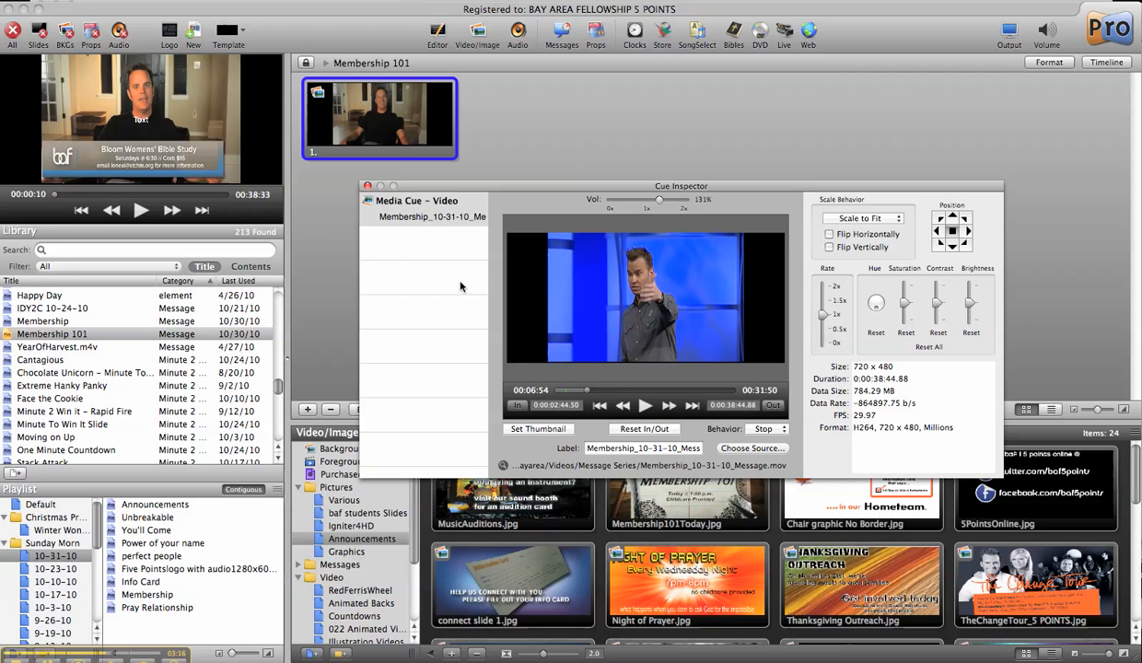
pyautogui.moveTo(557, 415)
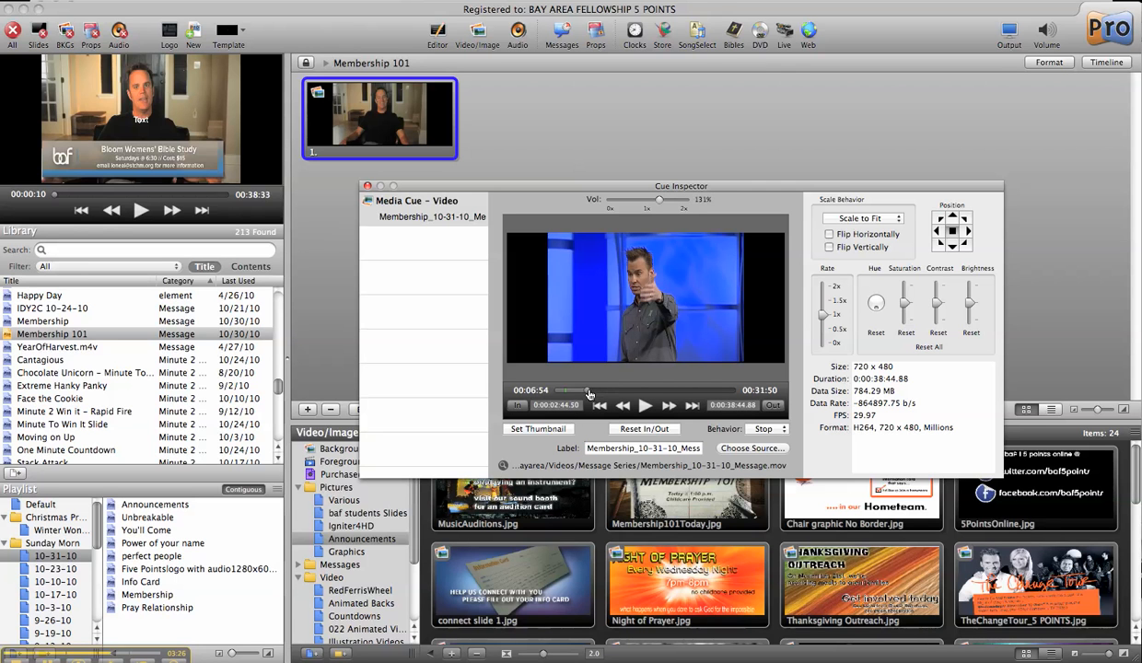
pyautogui.moveTo(571, 390); pyautogui.dragTo(672, 390)
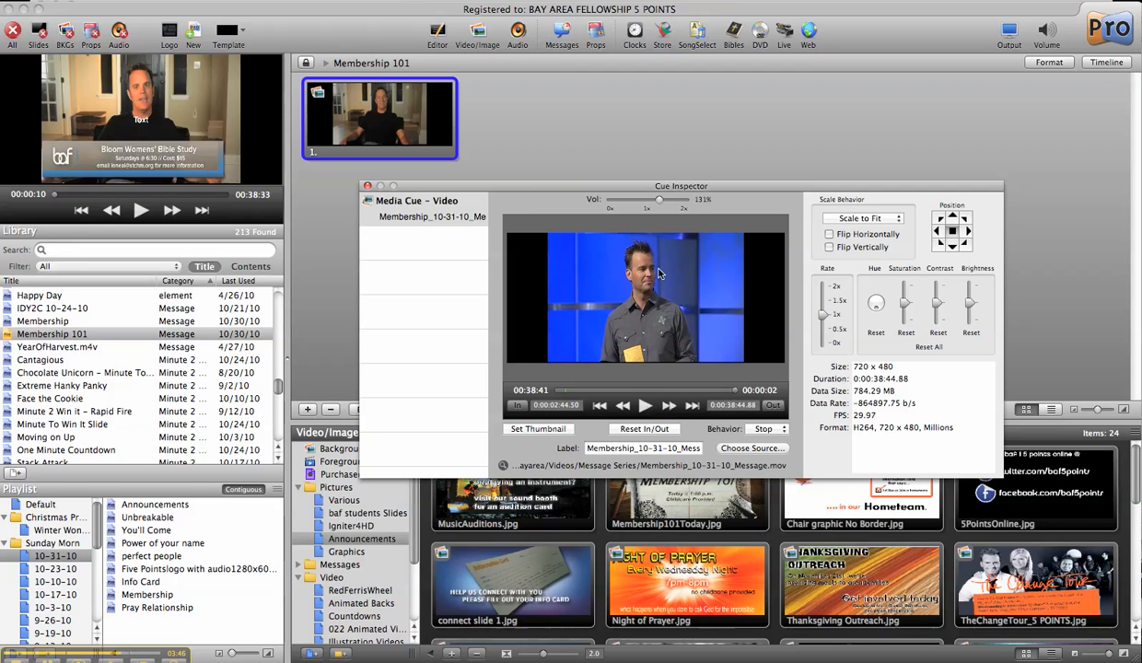
pyautogui.moveTo(663, 284)
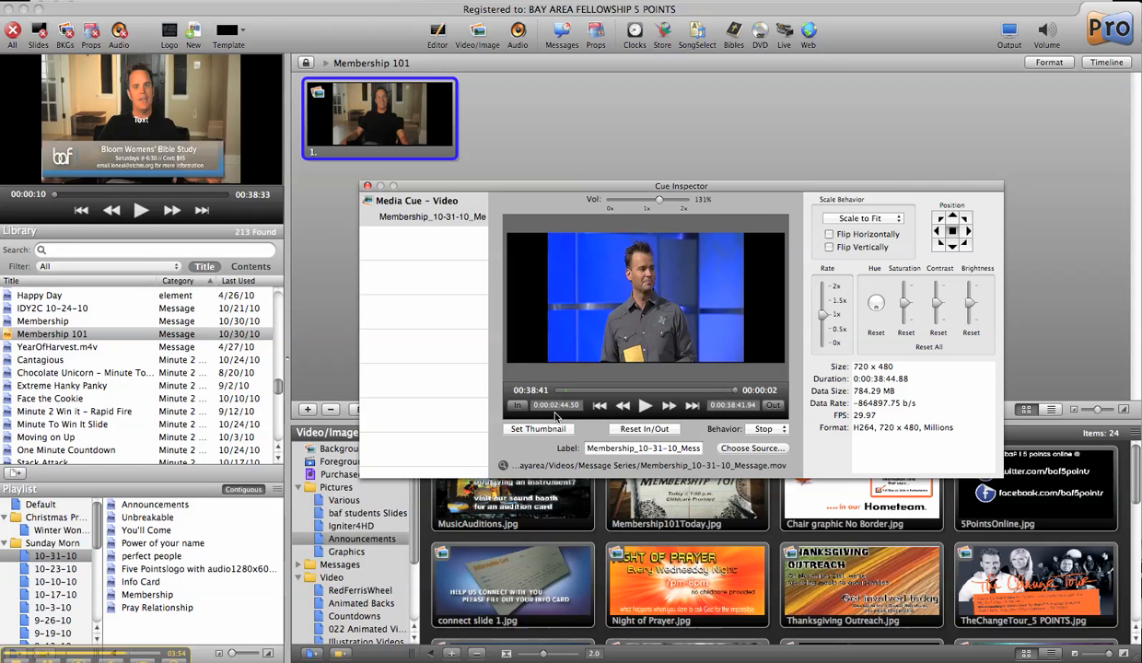
pyautogui.moveTo(748, 414)
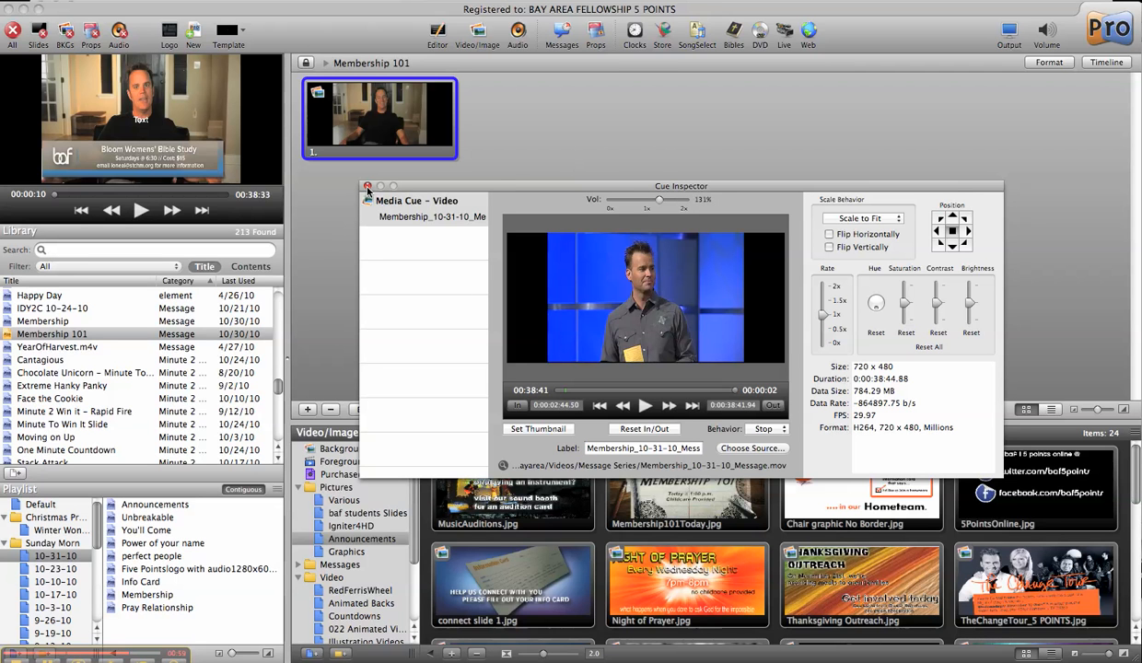
# Step: Apply the cue settings and start playing the slide's trimmed video
pyautogui.click(368, 186)
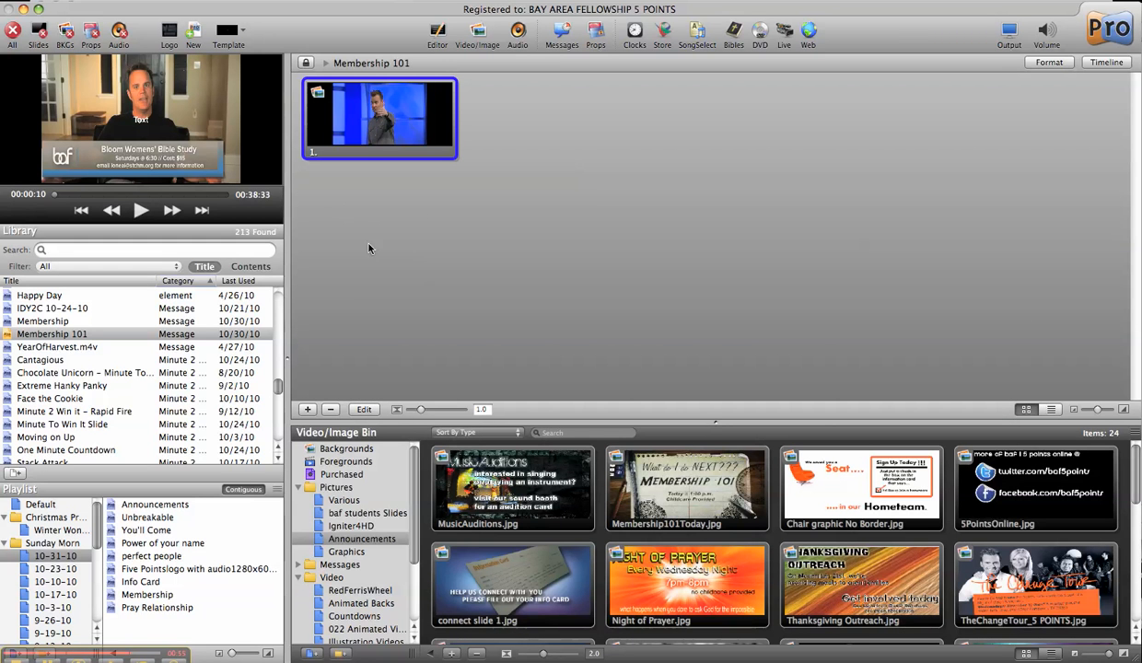
pyautogui.moveTo(384, 125)
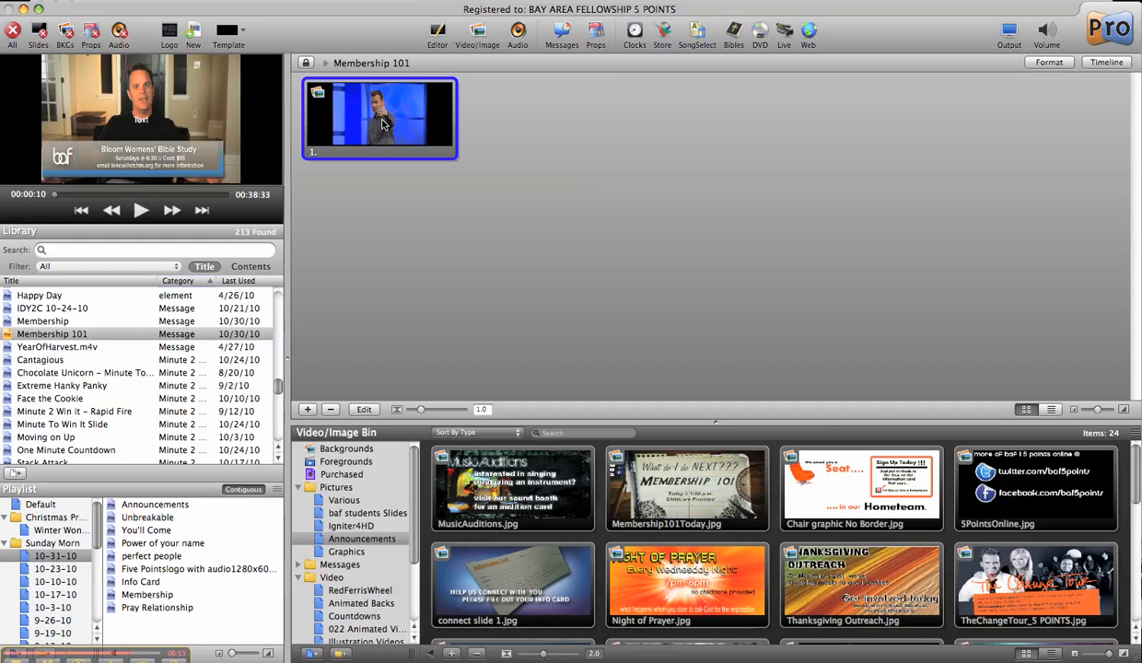
pyautogui.moveTo(372, 137)
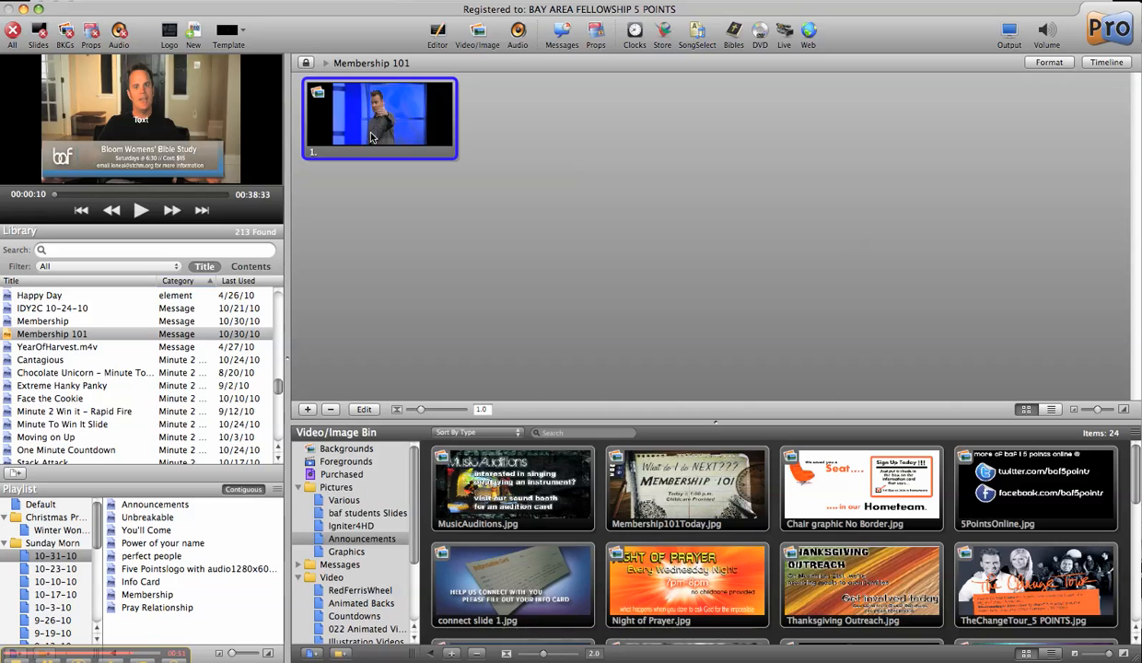
pyautogui.click(140, 210)
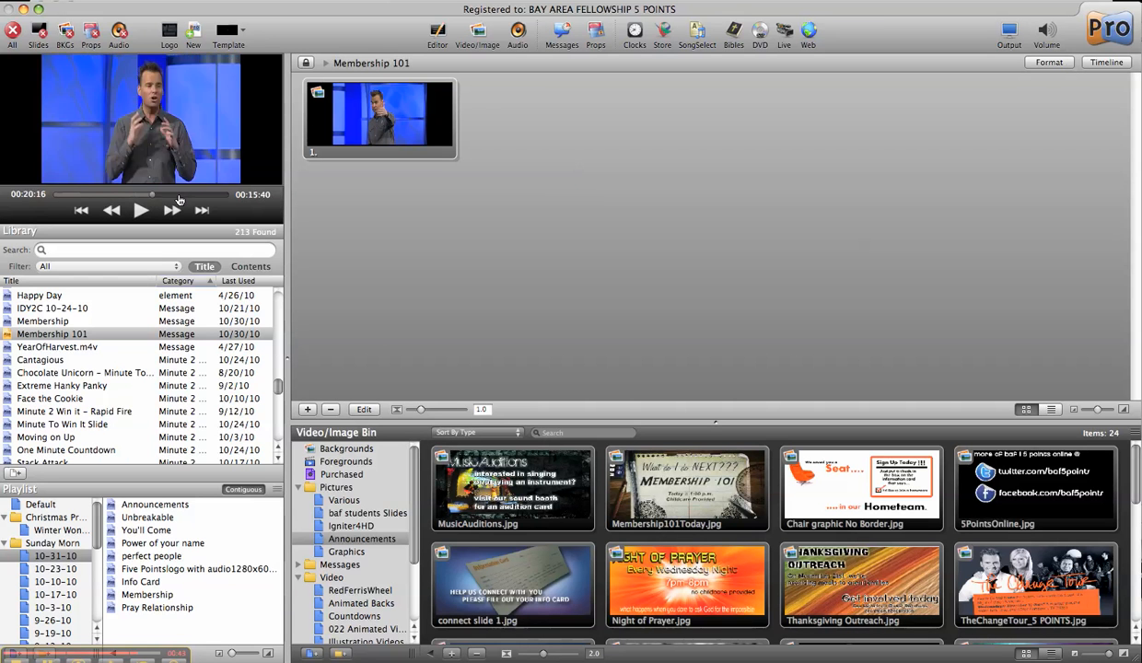
# Step: Skip to the video's last seconds, let it finish, then clear the output
pyautogui.moveTo(129, 195); pyautogui.dragTo(225, 196)
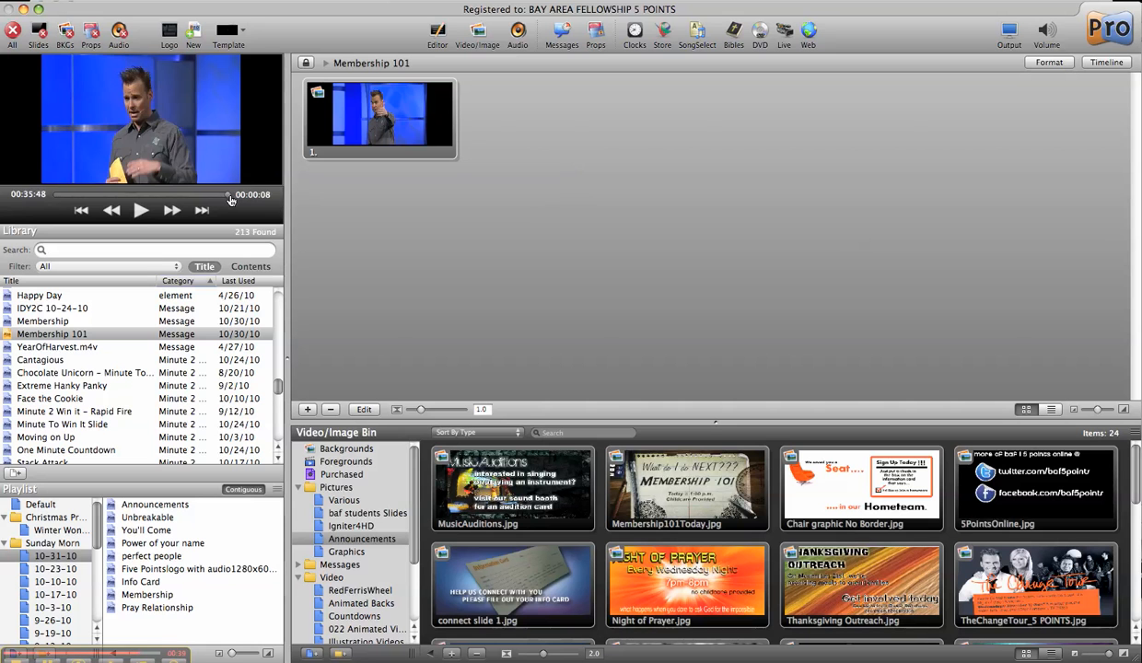
pyautogui.click(140, 210)
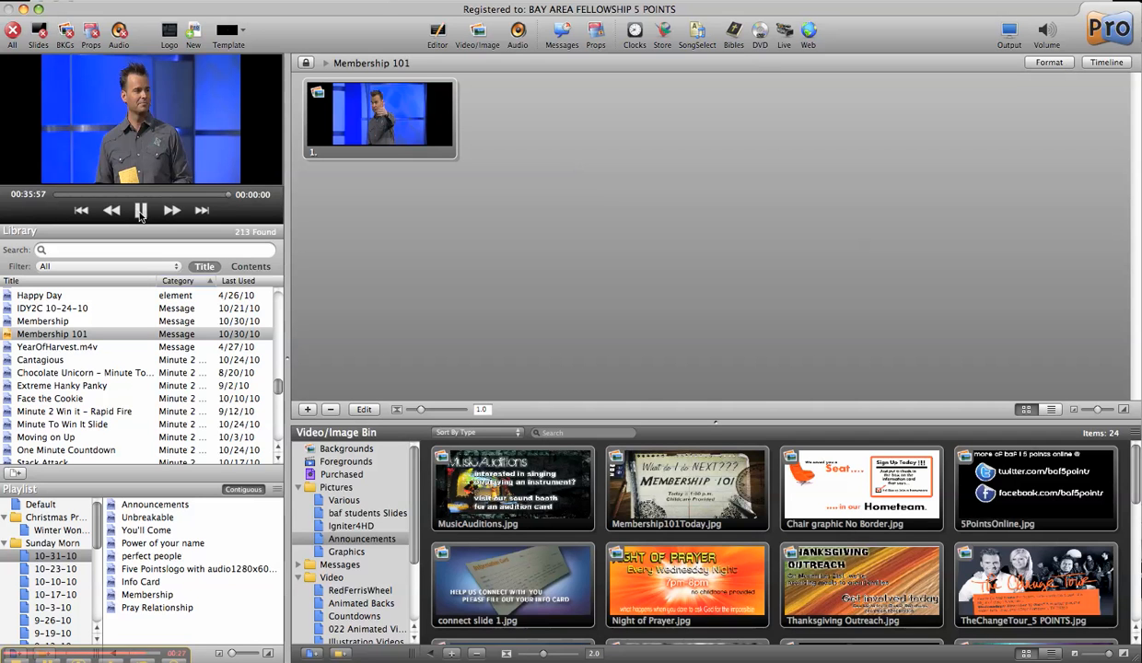
pyautogui.click(140, 210)
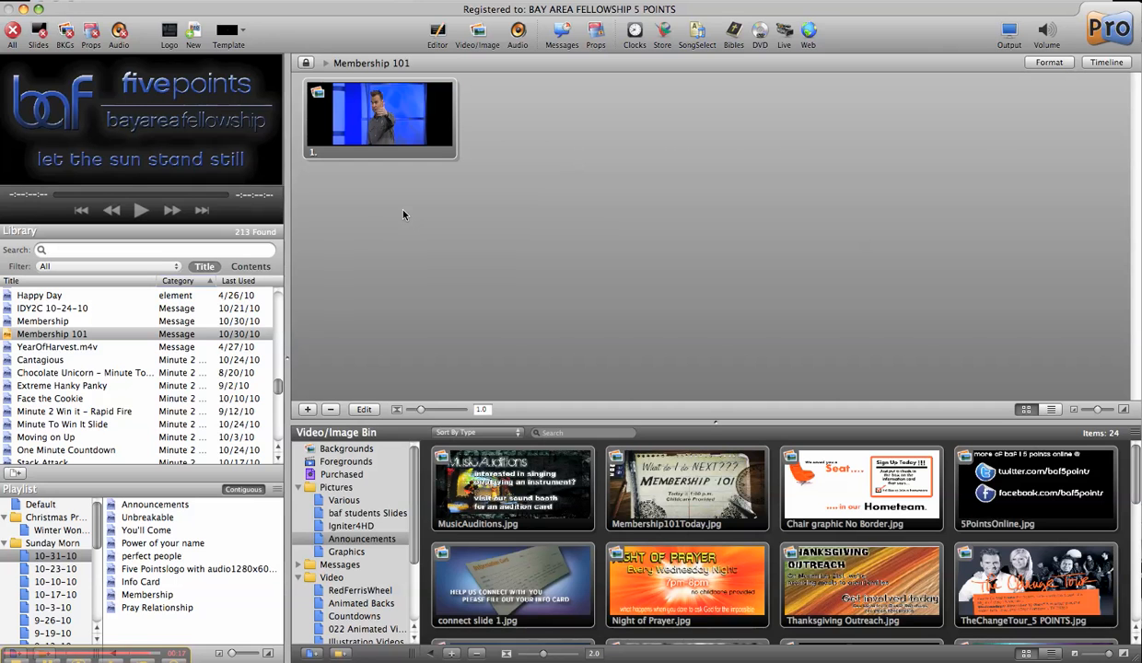
pyautogui.moveTo(346, 330)
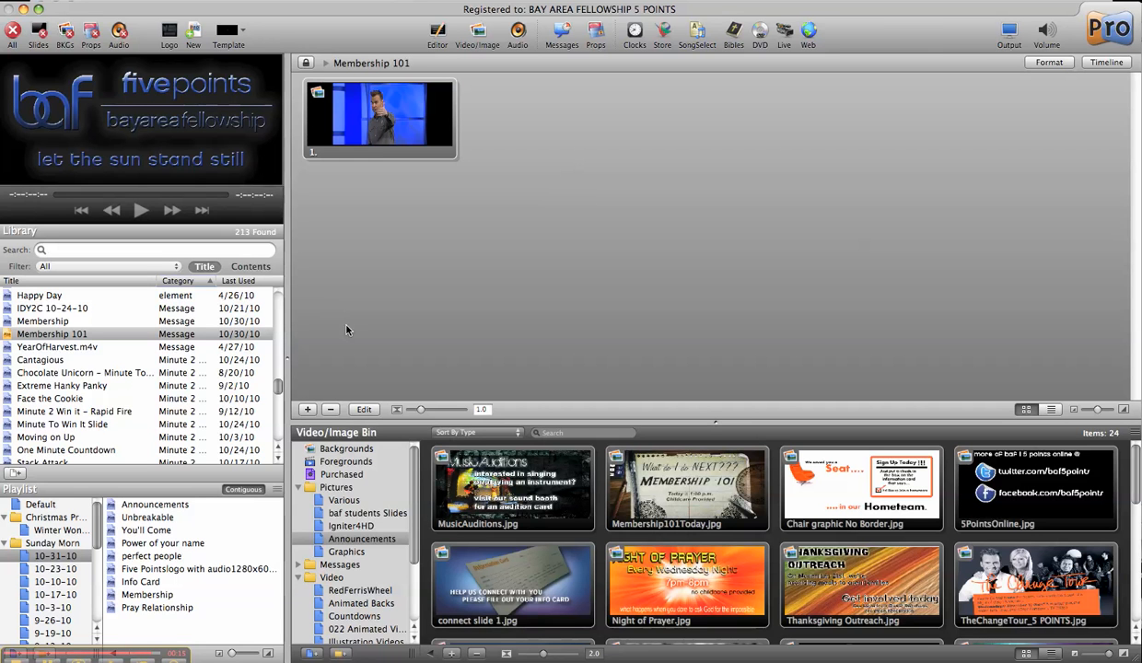